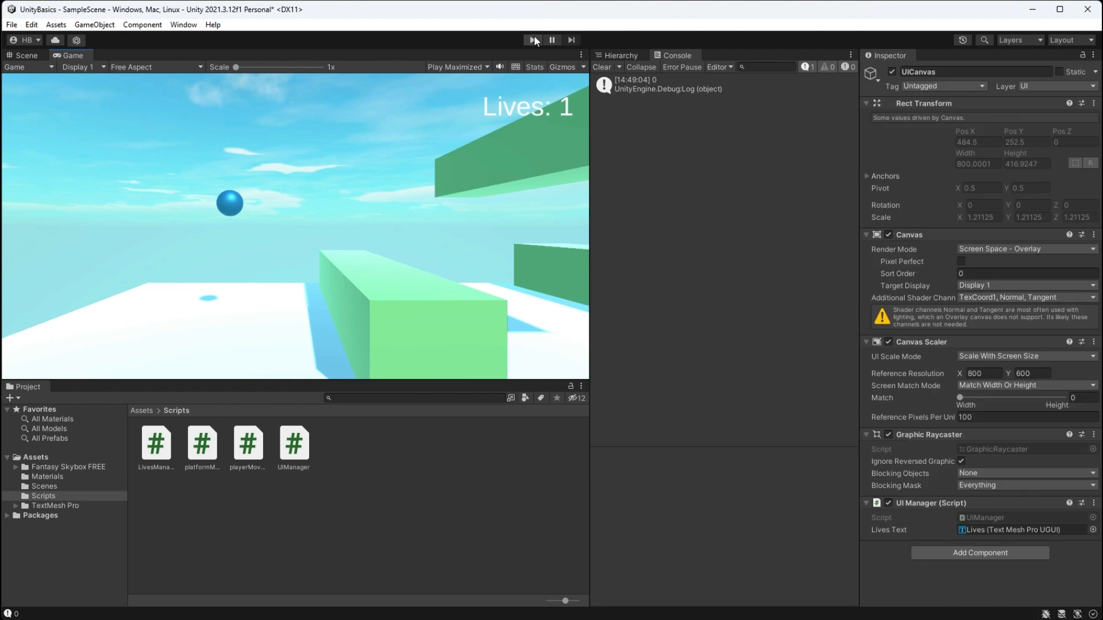
Preview the game briefly, then inspect an enemy block and the ground platform.
left_click(532, 40)
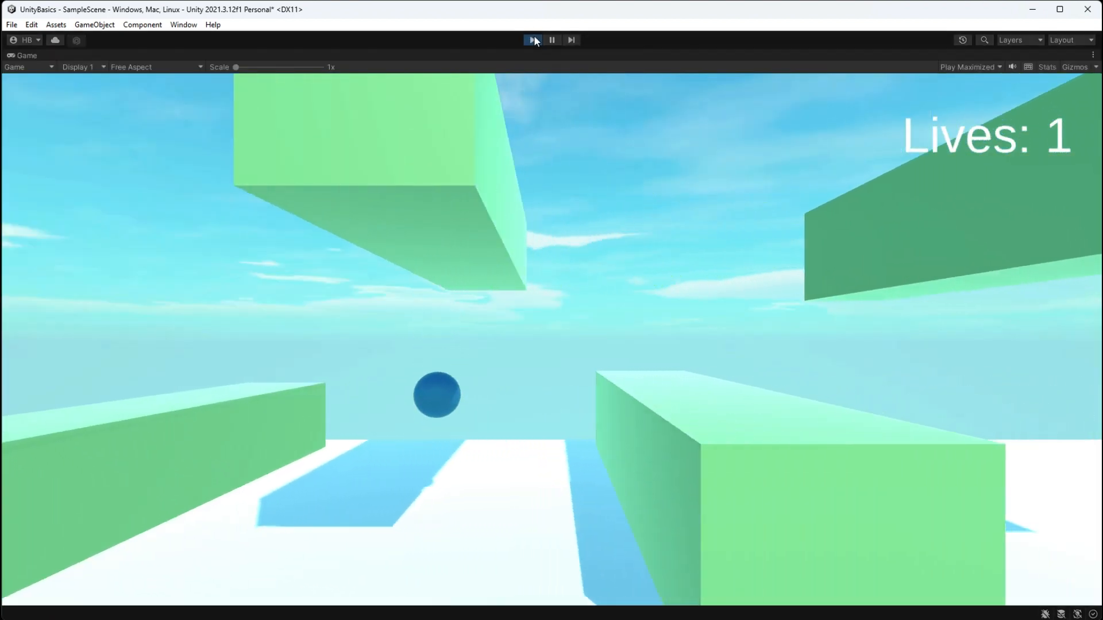
left_click(532, 39)
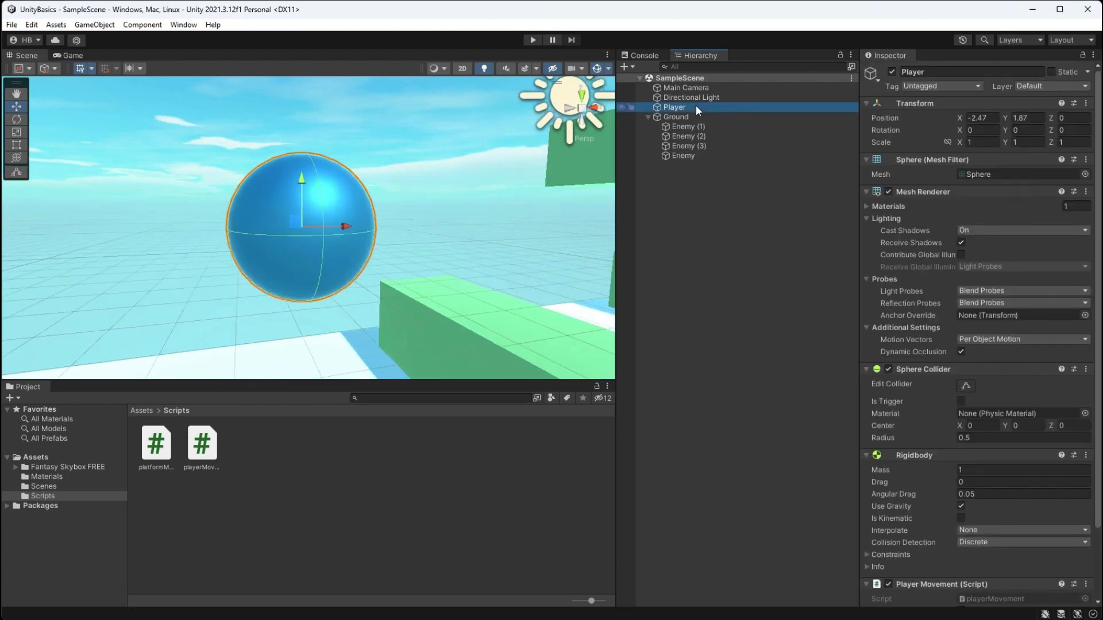
left_click(687, 137)
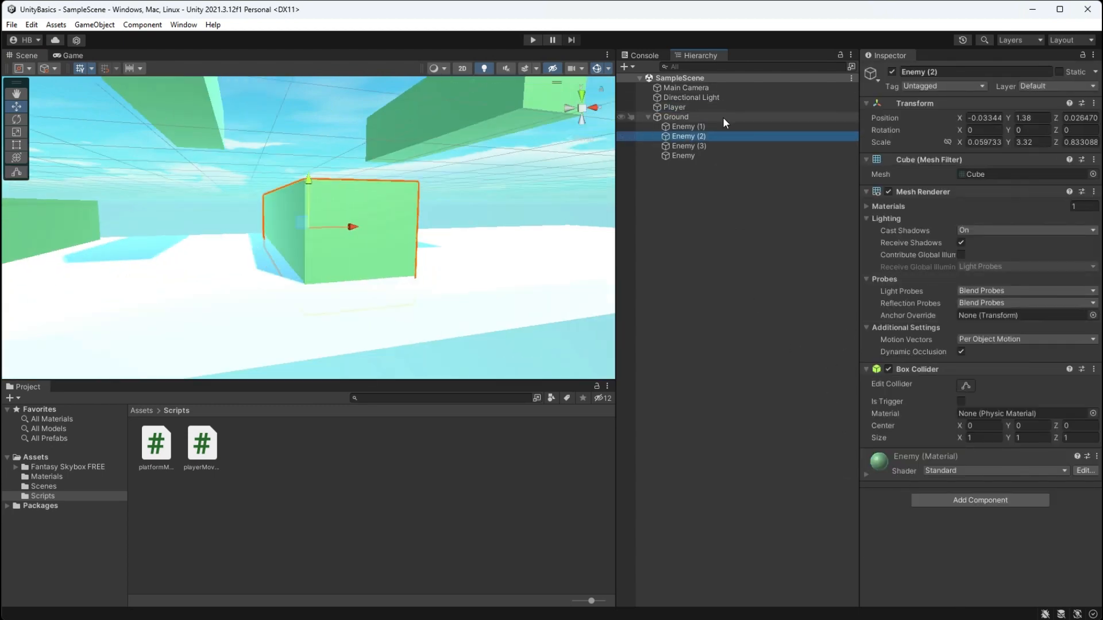
left_click(675, 117)
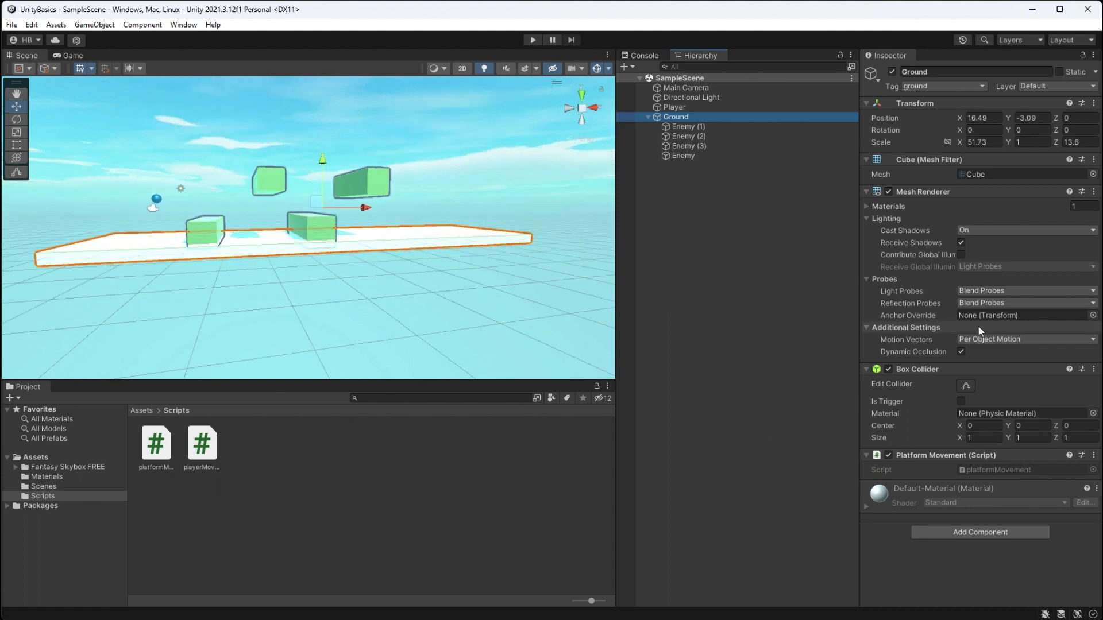
Create a new C# script named LivesManager in the Scripts folder.
left_click(43, 497)
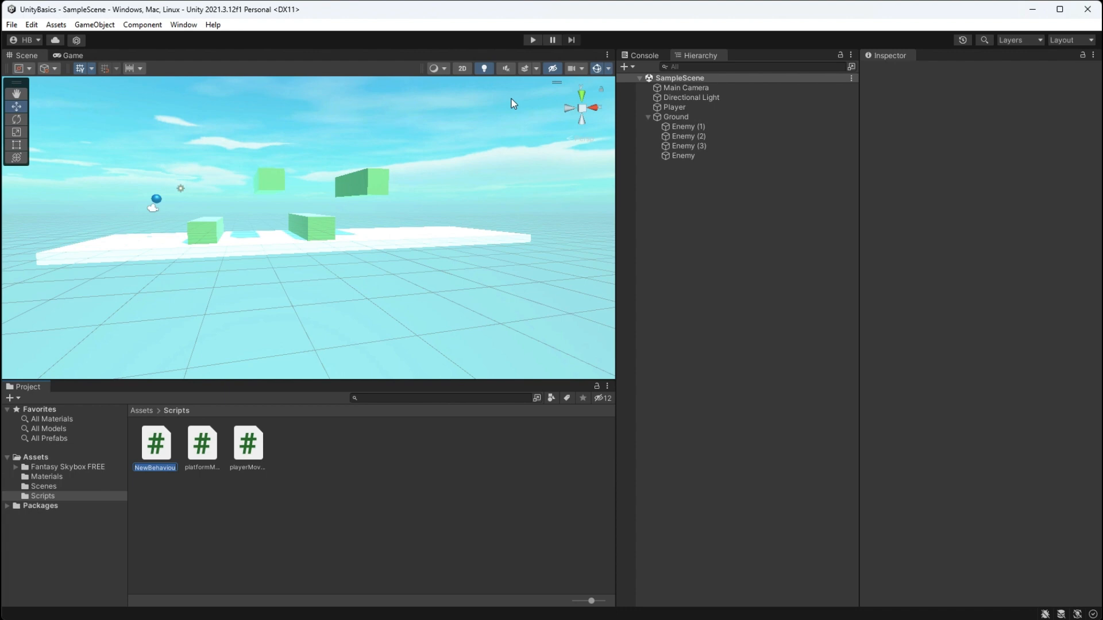
type("LivesManager")
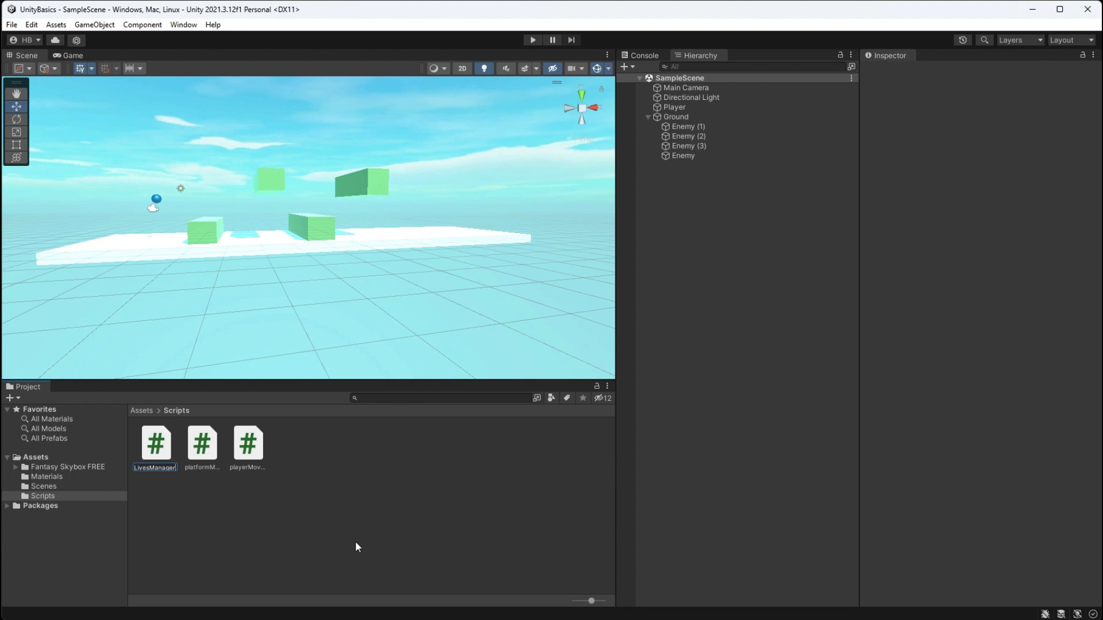
left_click(673, 107)
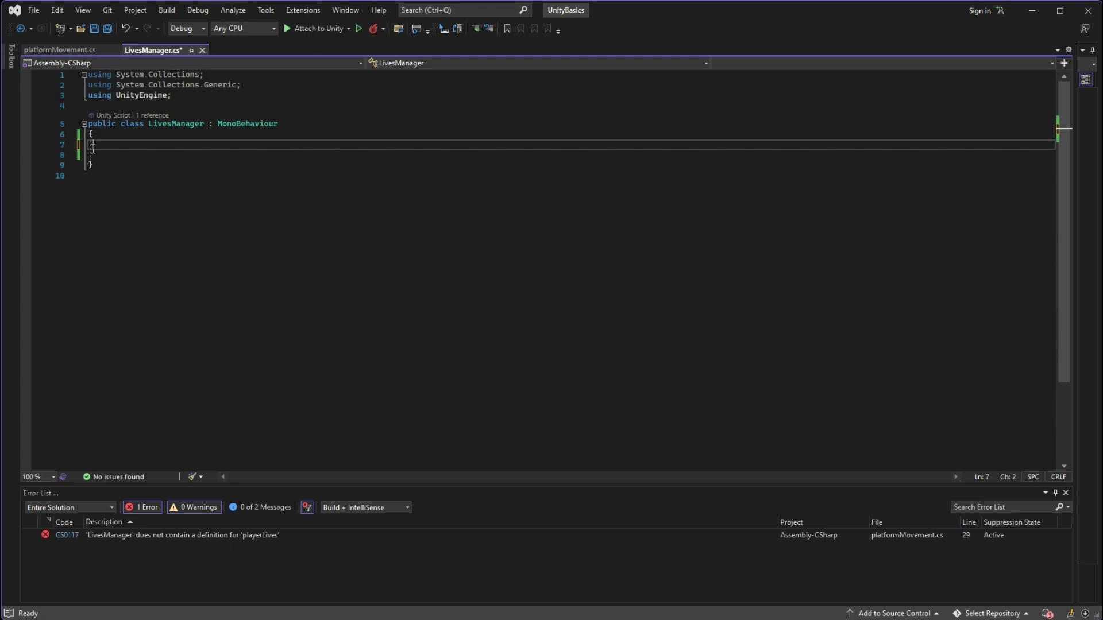
Declare a static instance and 'public static float playerLives = 1;' in LivesManager.
type("public static LivesManager instance;")
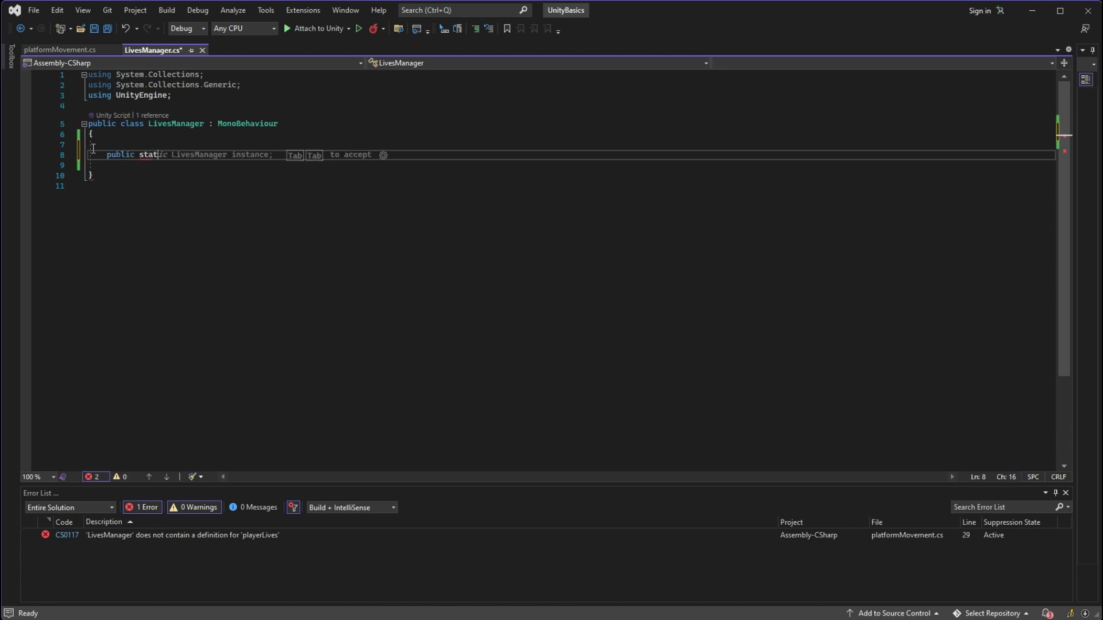
type("flo")
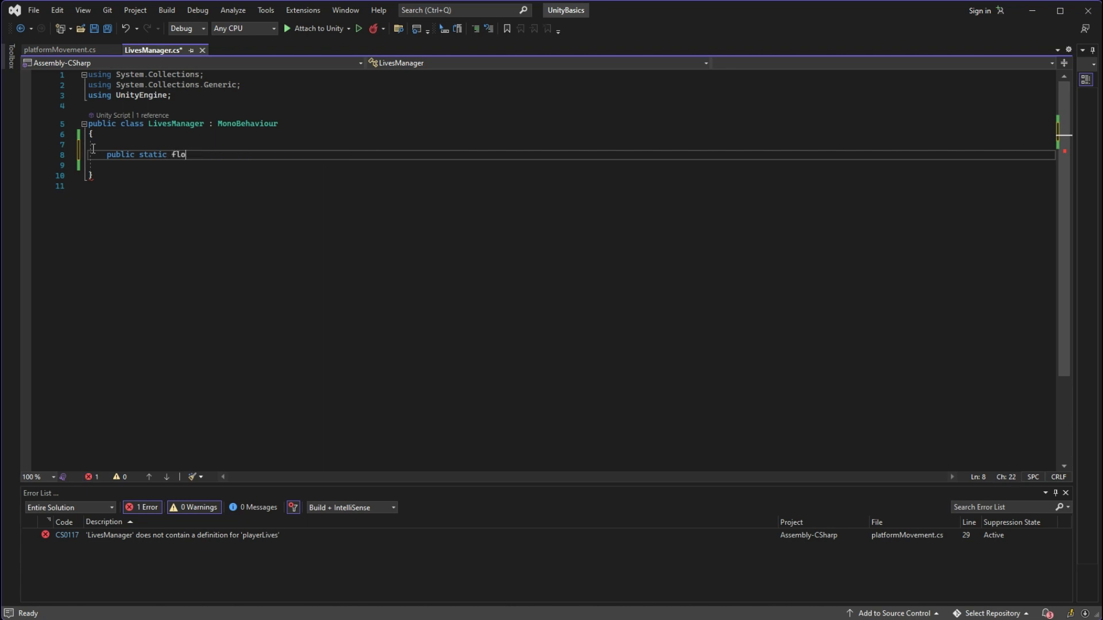
type("at")
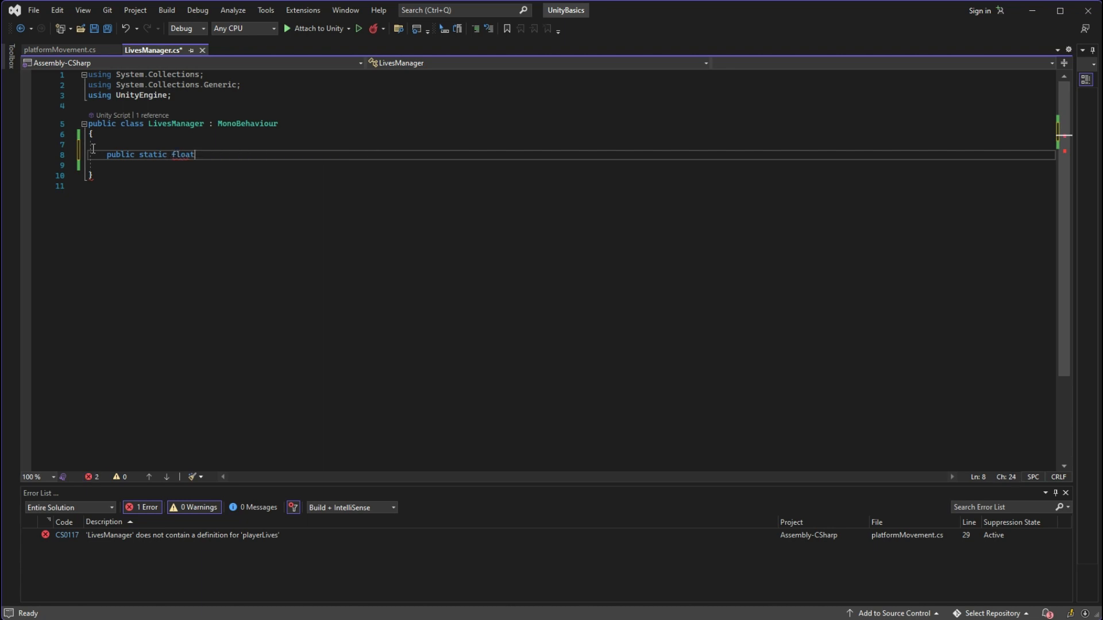
type("playerLives =")
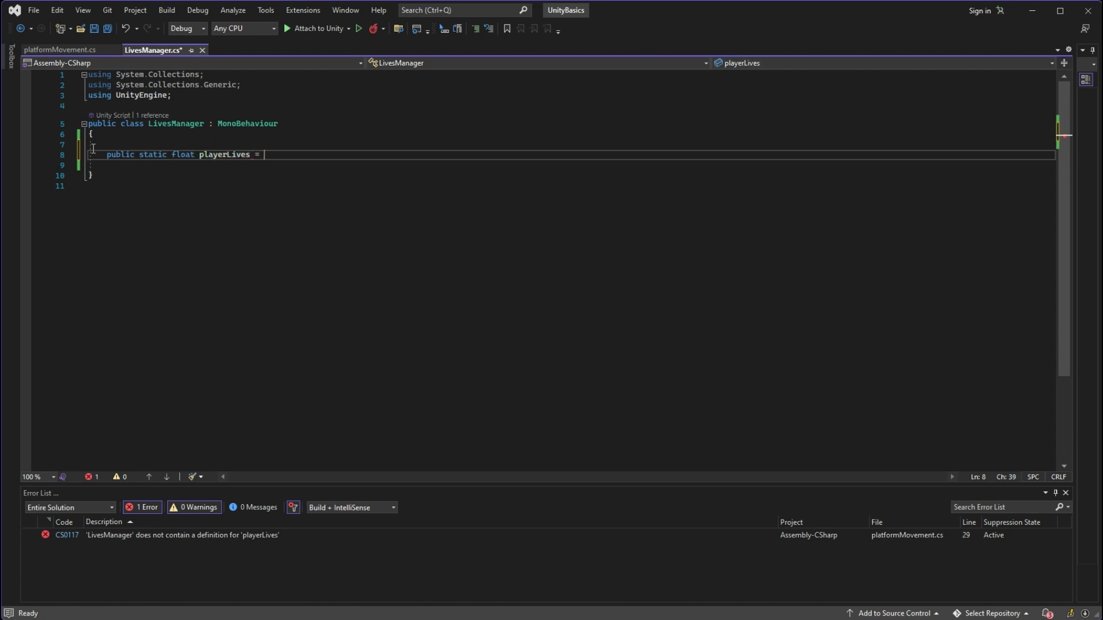
type("1")
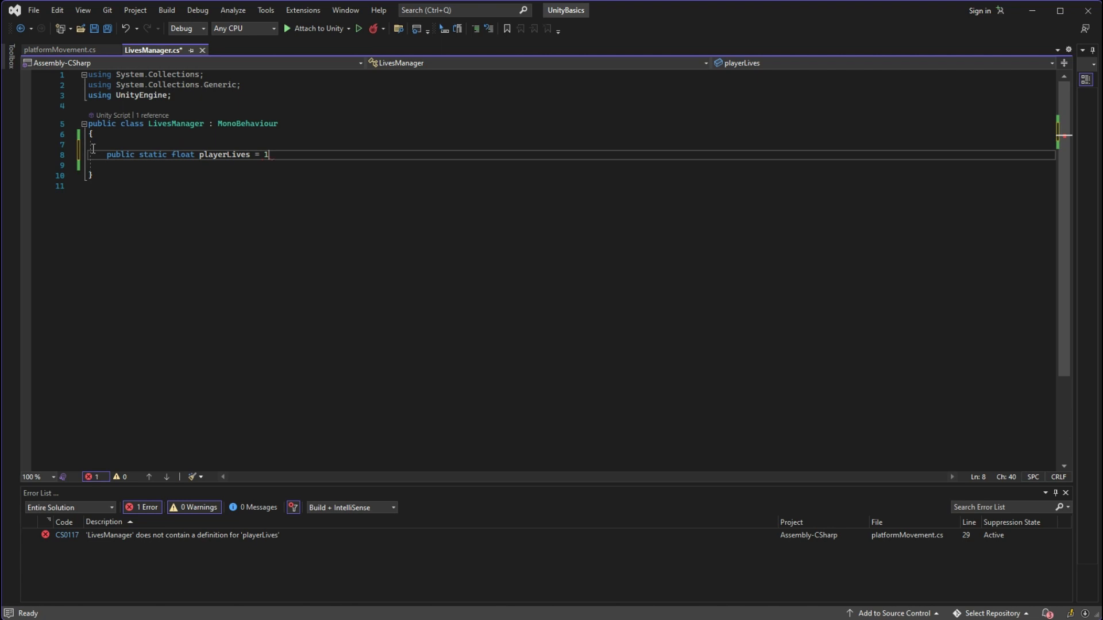
type(";")
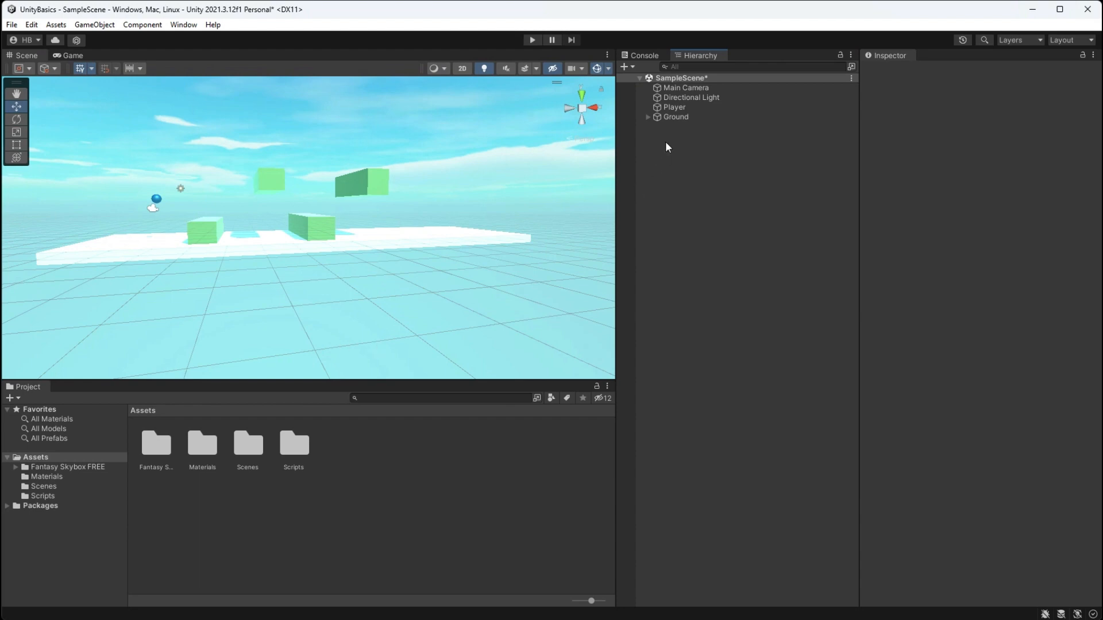
Select the Ground object and add a new 'ground' tag via Tags & Layers.
left_click(686, 126)
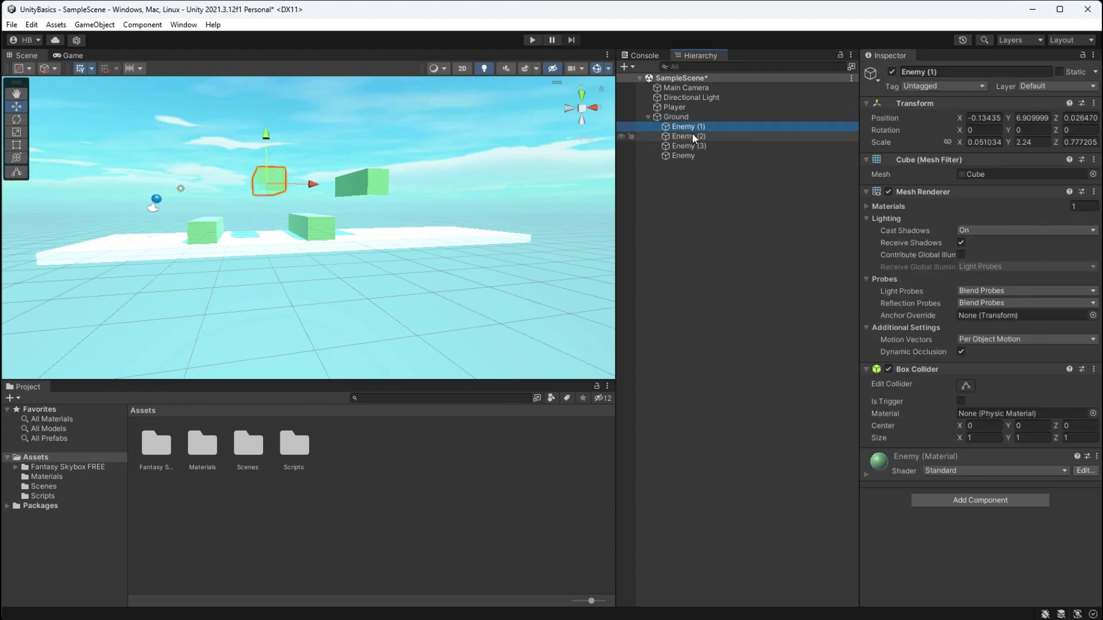
left_click(688, 146)
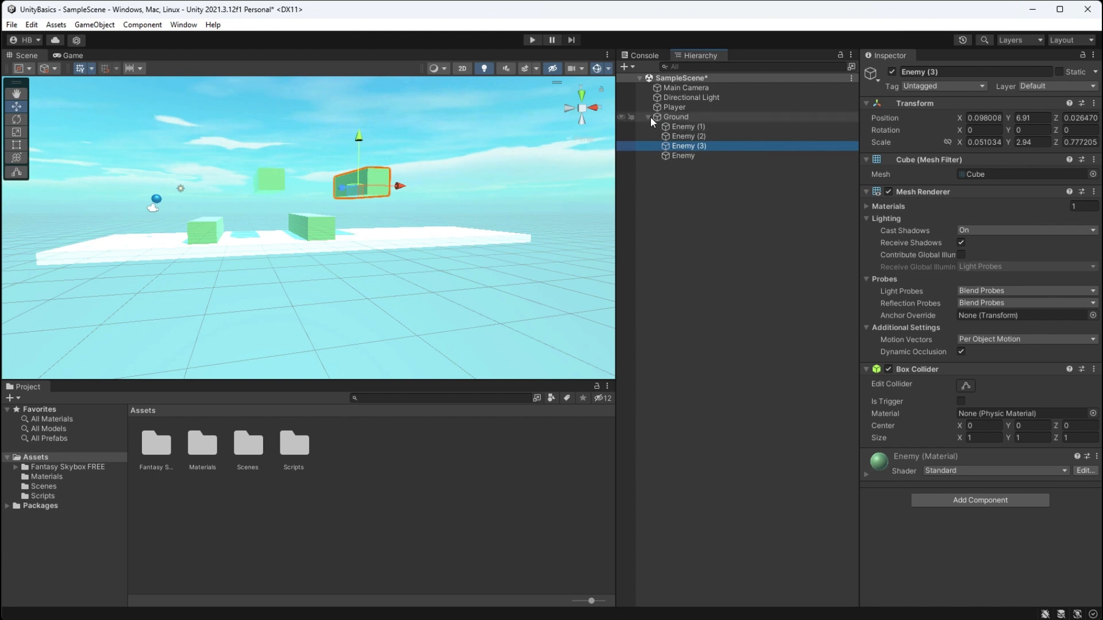
left_click(676, 116)
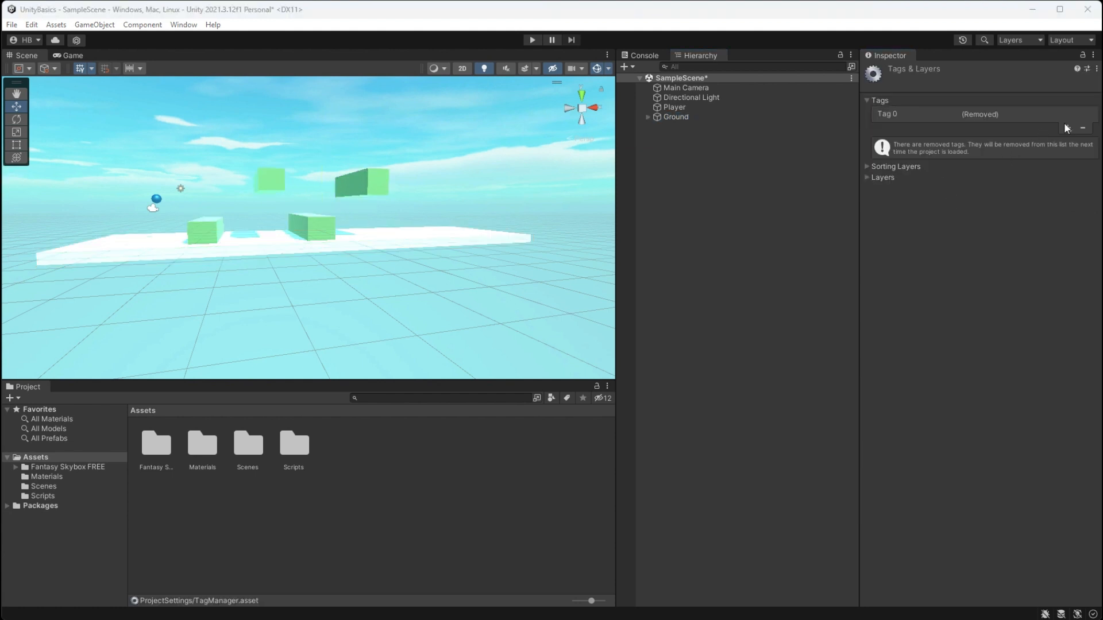
left_click(674, 117)
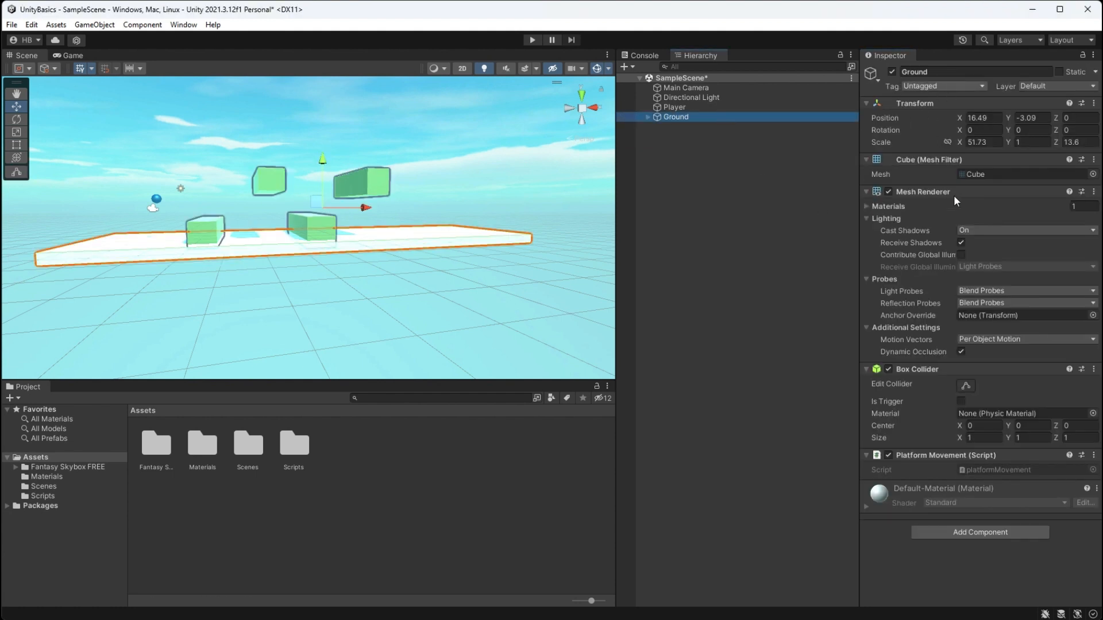
left_click(687, 126)
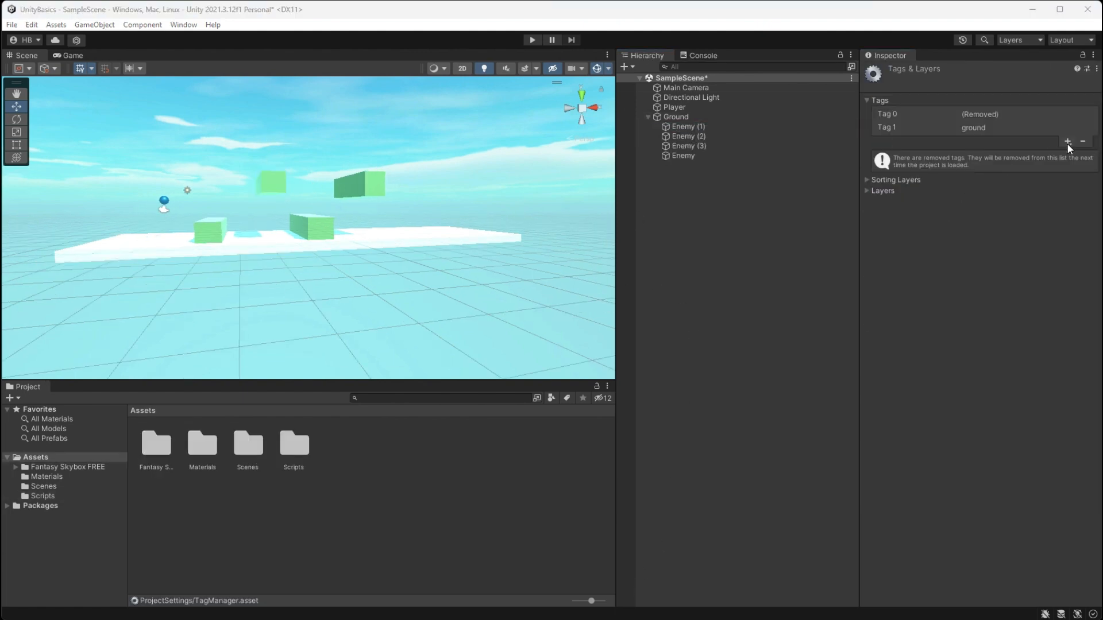
left_click(687, 126)
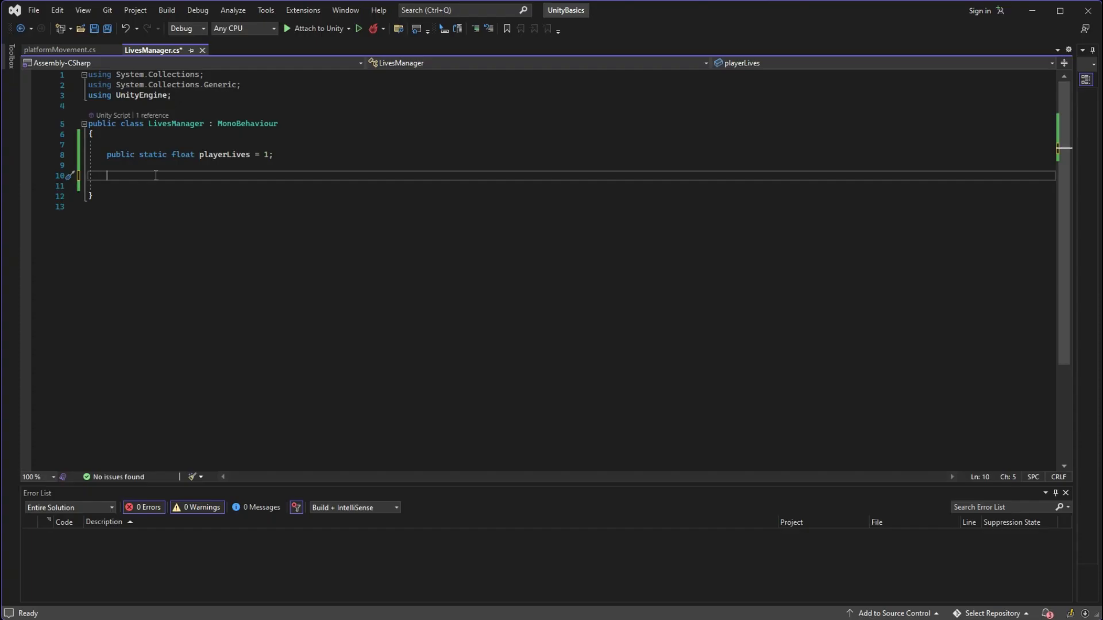
Add a private void OnCollisionEnter handler with an if statement on the collision.
type("pri")
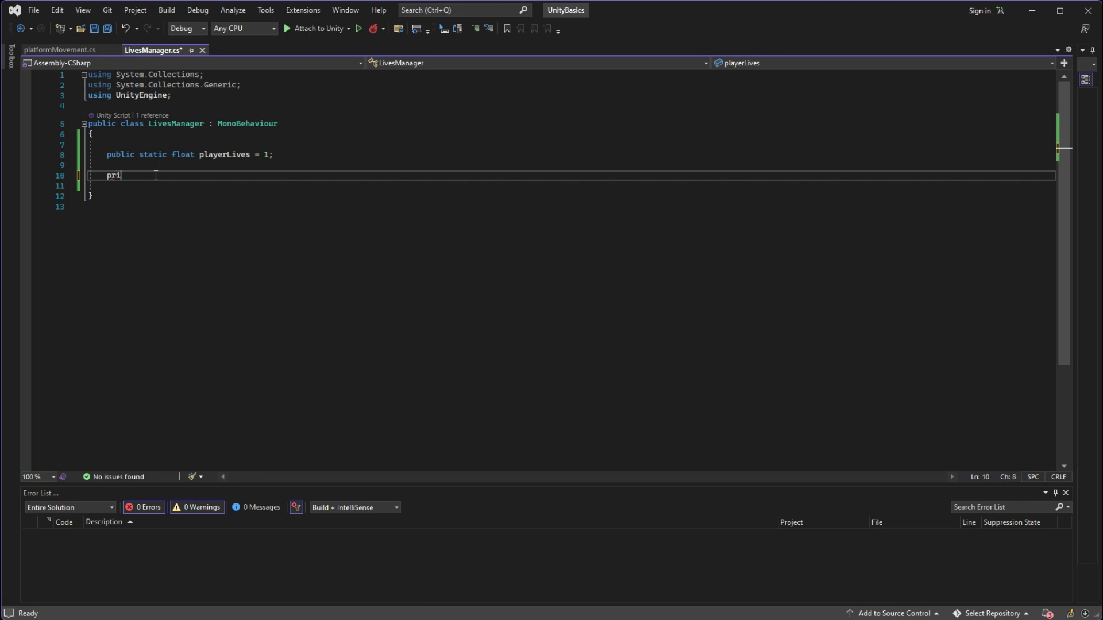
type("vate void")
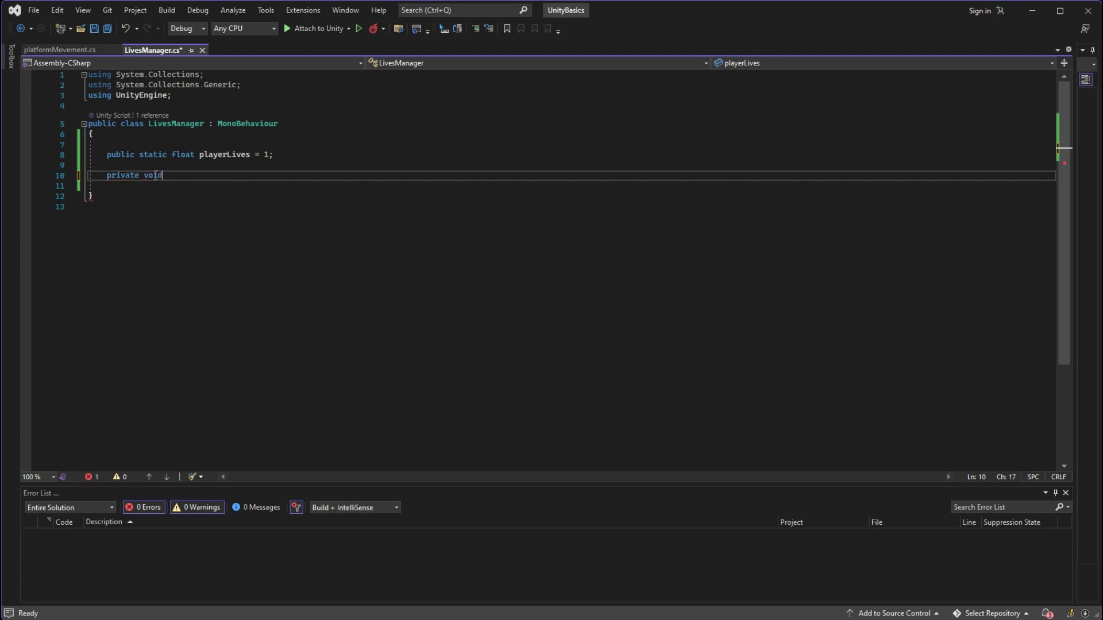
type("Onc")
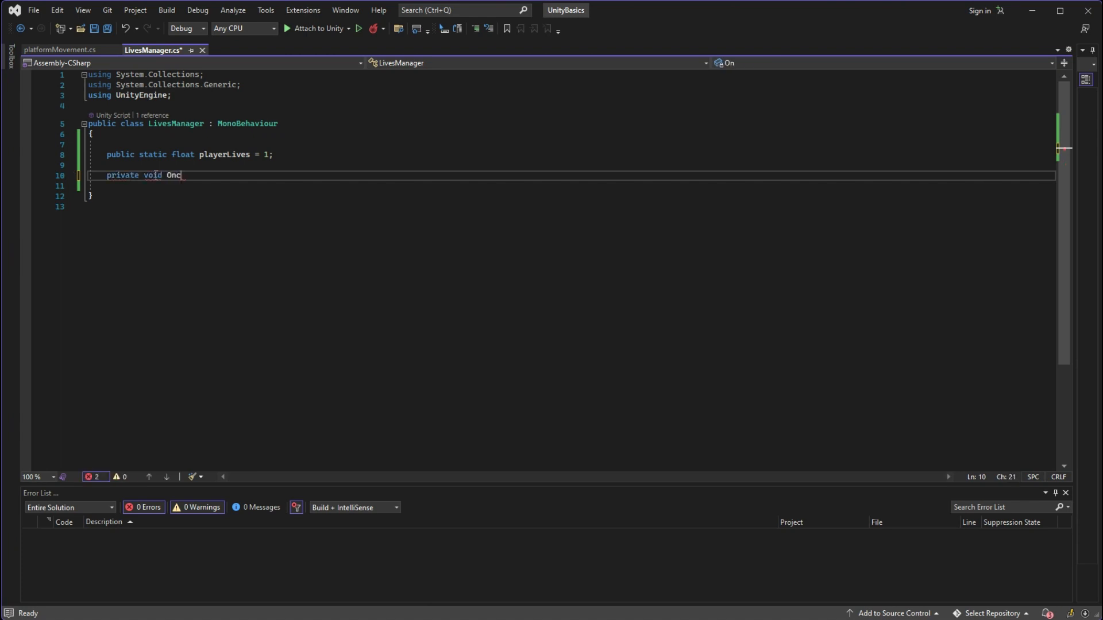
type("ol")
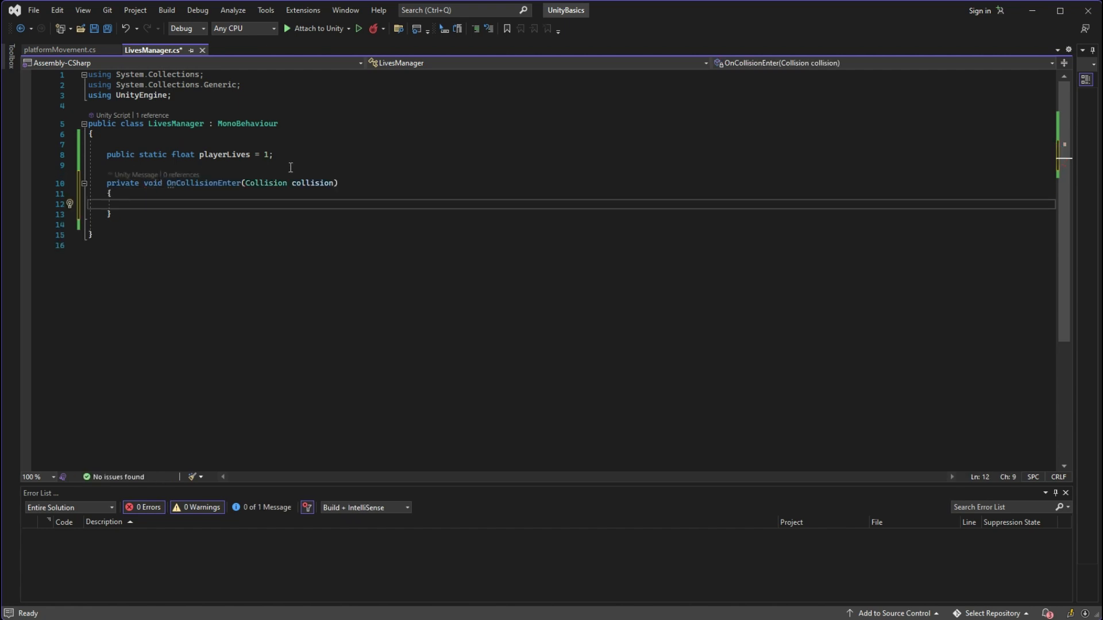
mouse_move(317, 184)
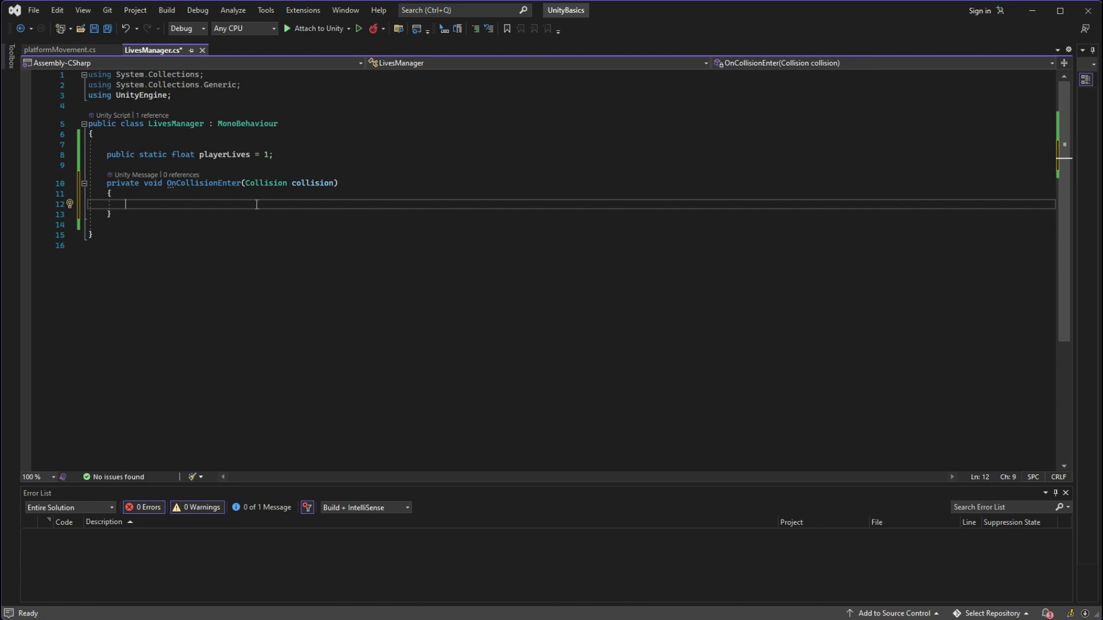
type("if(collision == null)")
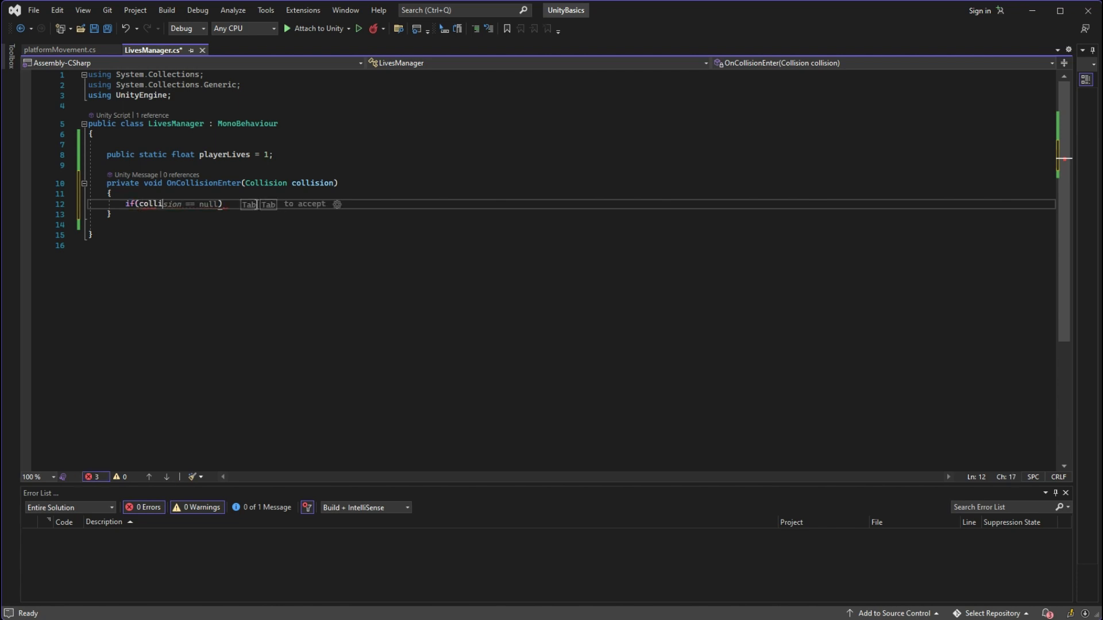
key("Tab")
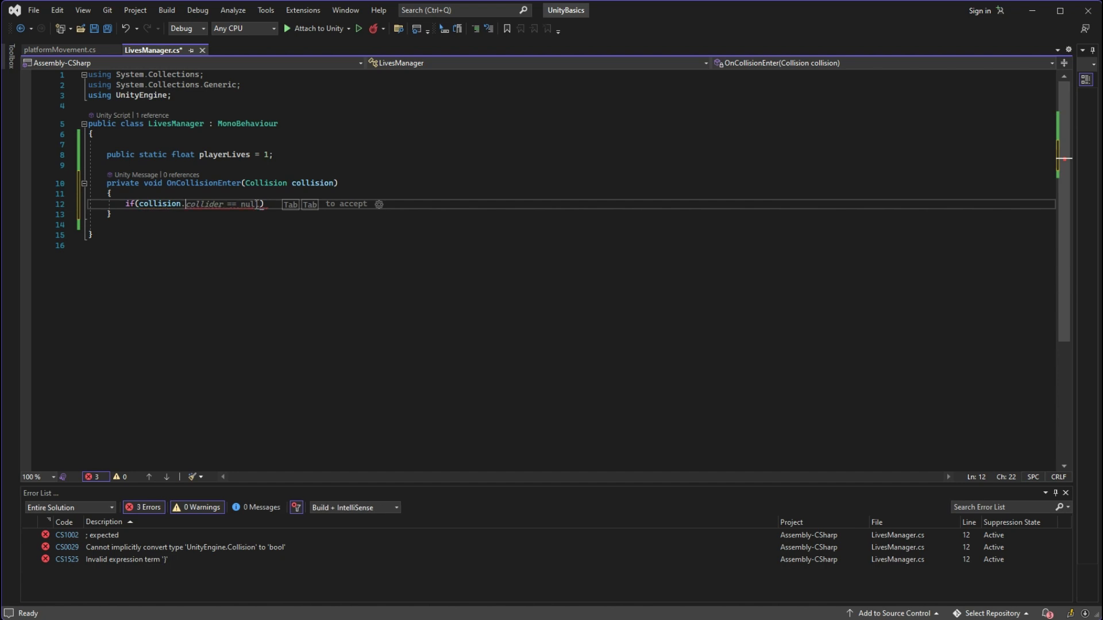
Make the condition check CompareTag("ground") || CompareTag("enemy") on collision.gameObject.
type("game")
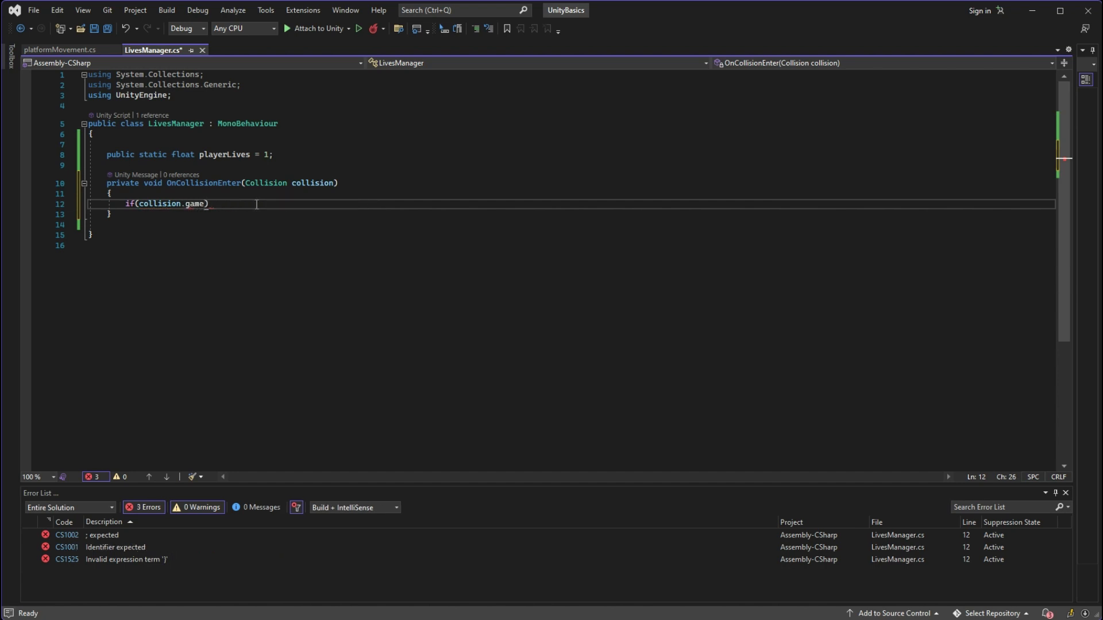
type("Object.")
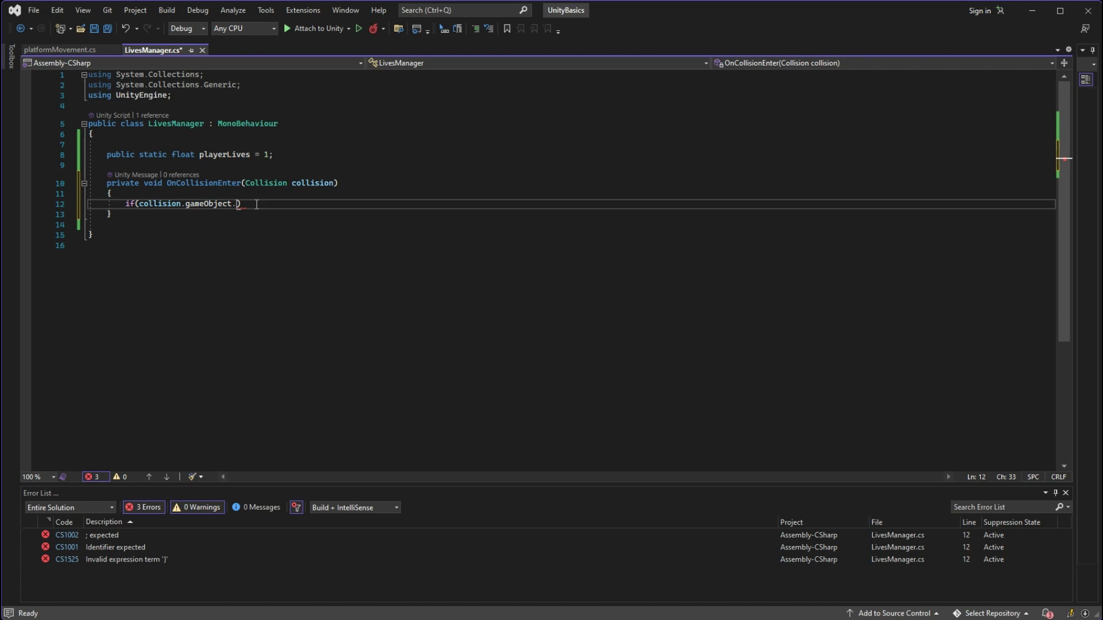
type("CompareTag")
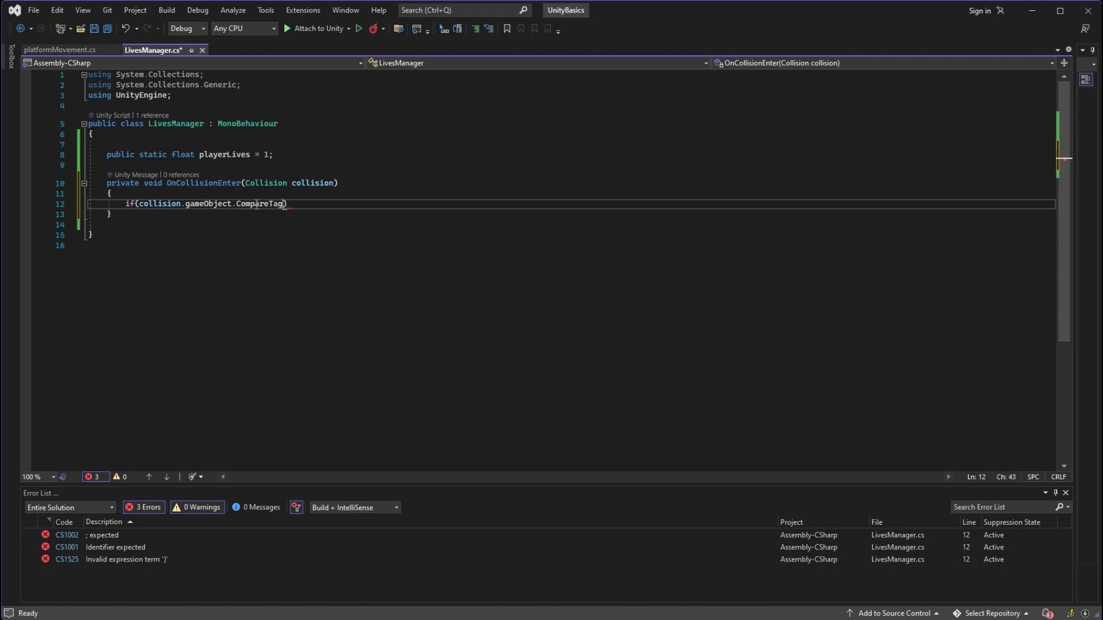
type("(\"grou")
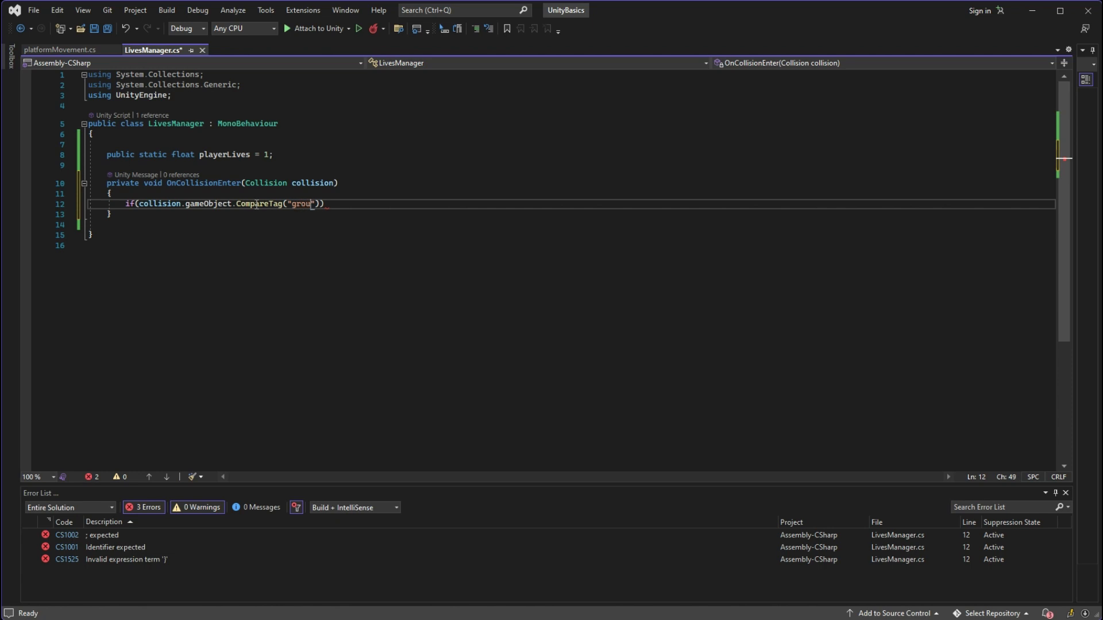
type("nd")
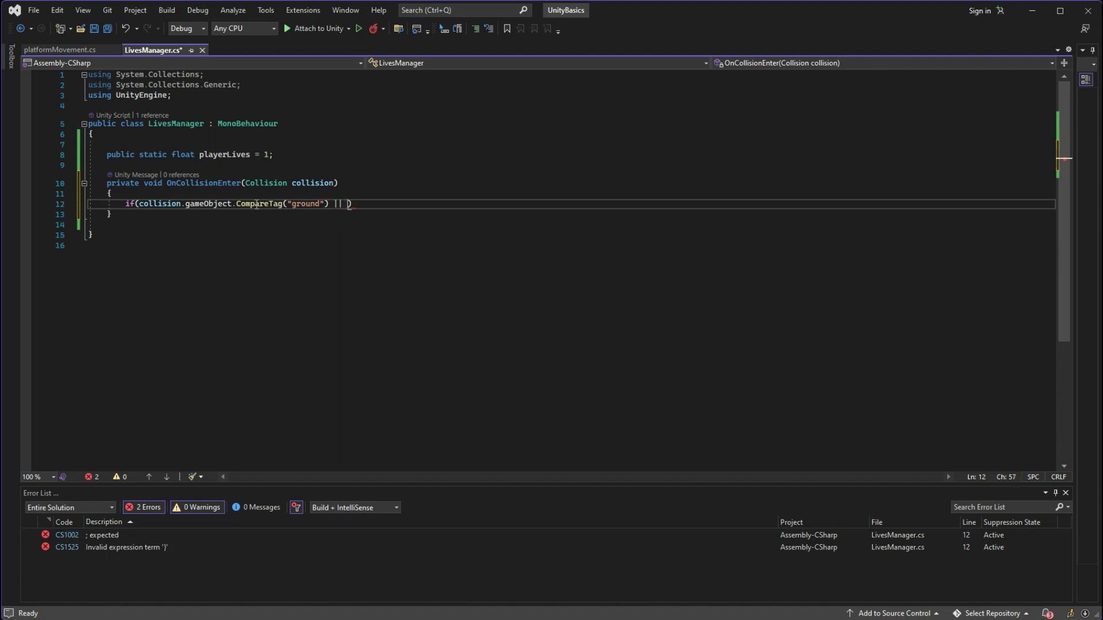
type("collision")
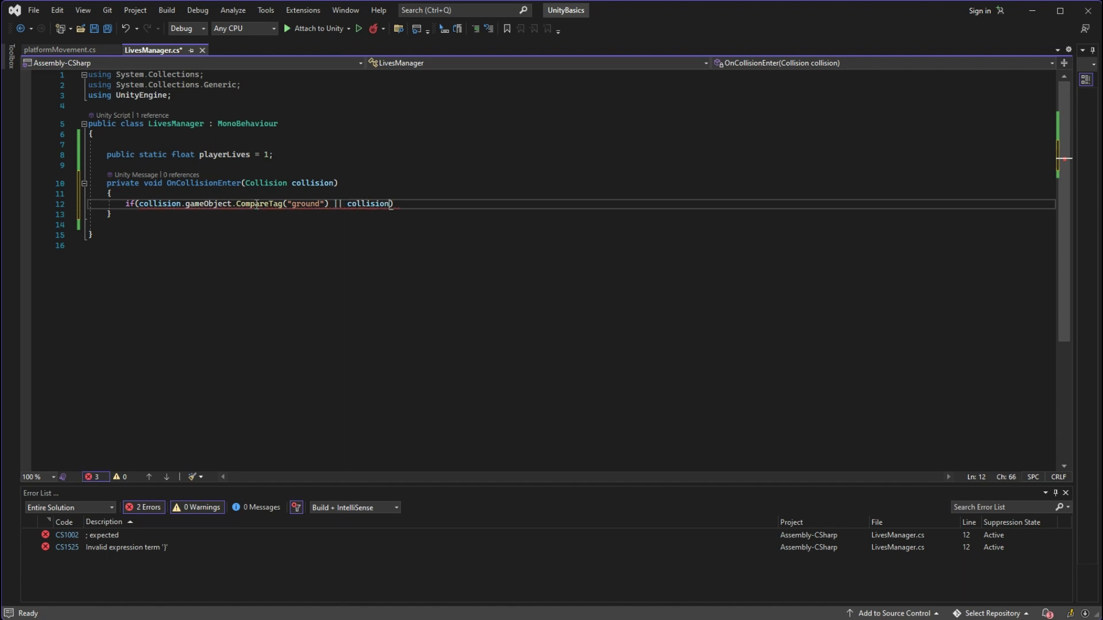
type(".gameObject")
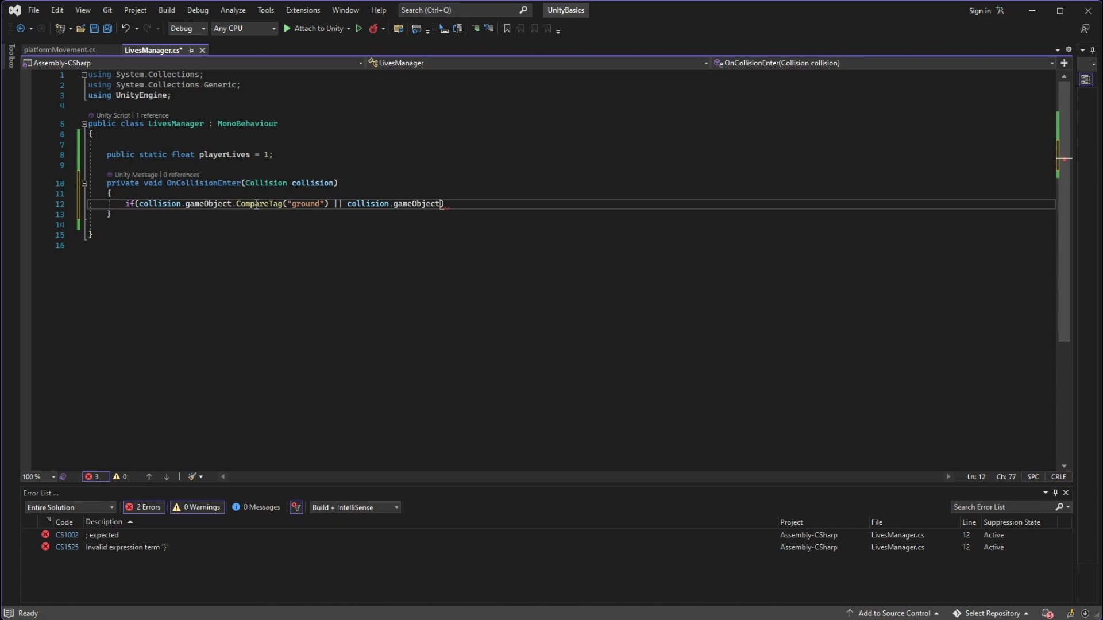
type("CompareTag(\"enemy")
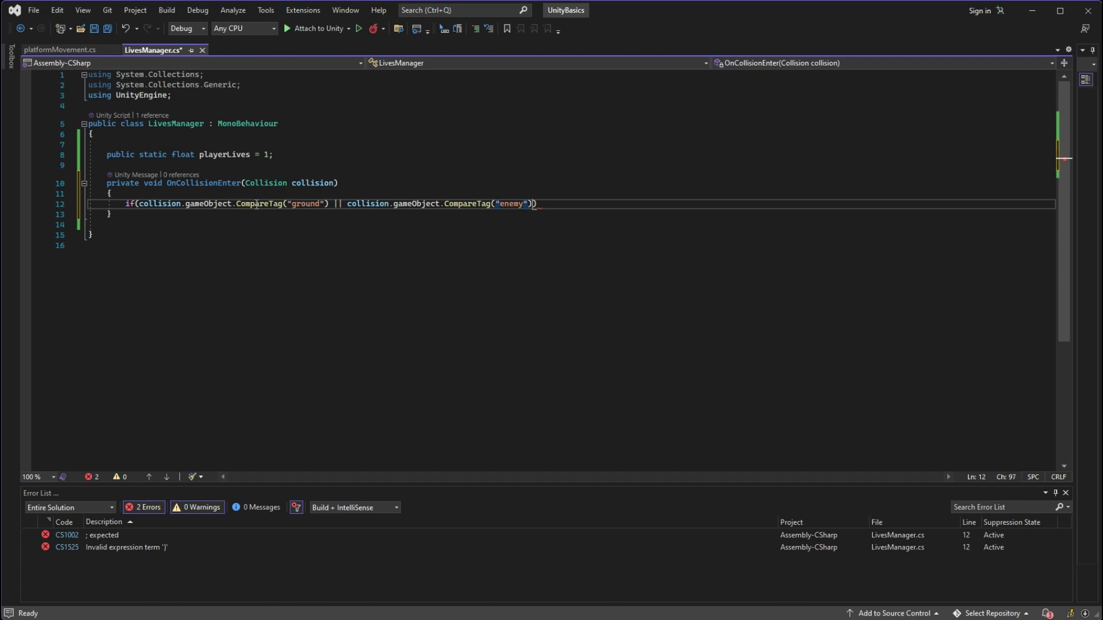
On a hit, decrement playerLives, Debug.Log it, and Destroy the player when lives reach 0.
key("Enter")
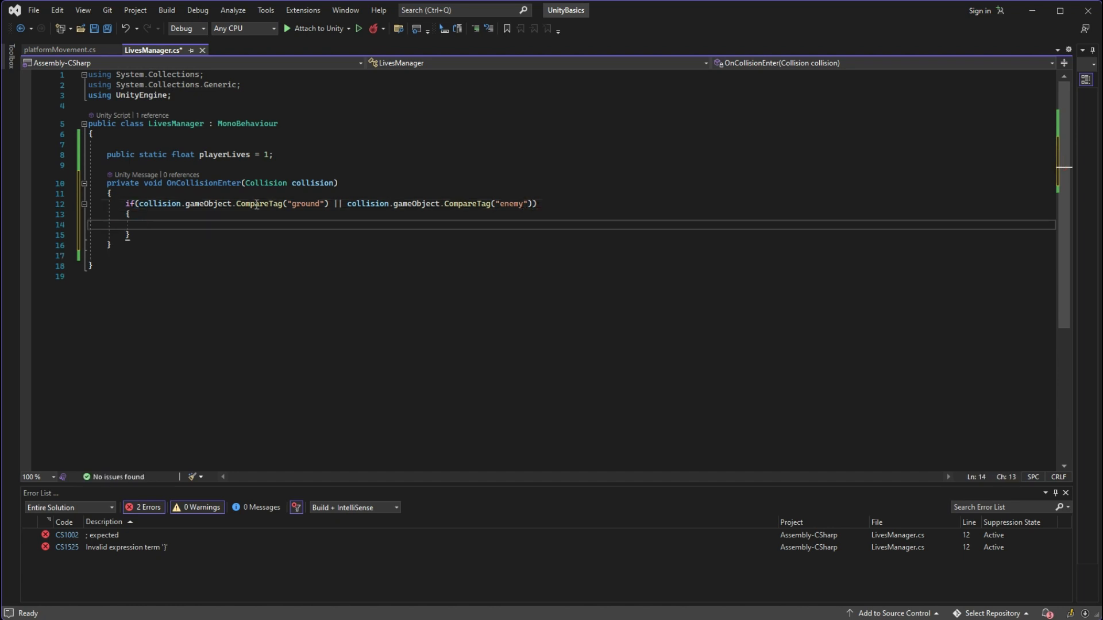
type("playerLives--;")
type("Debug.Log(player")
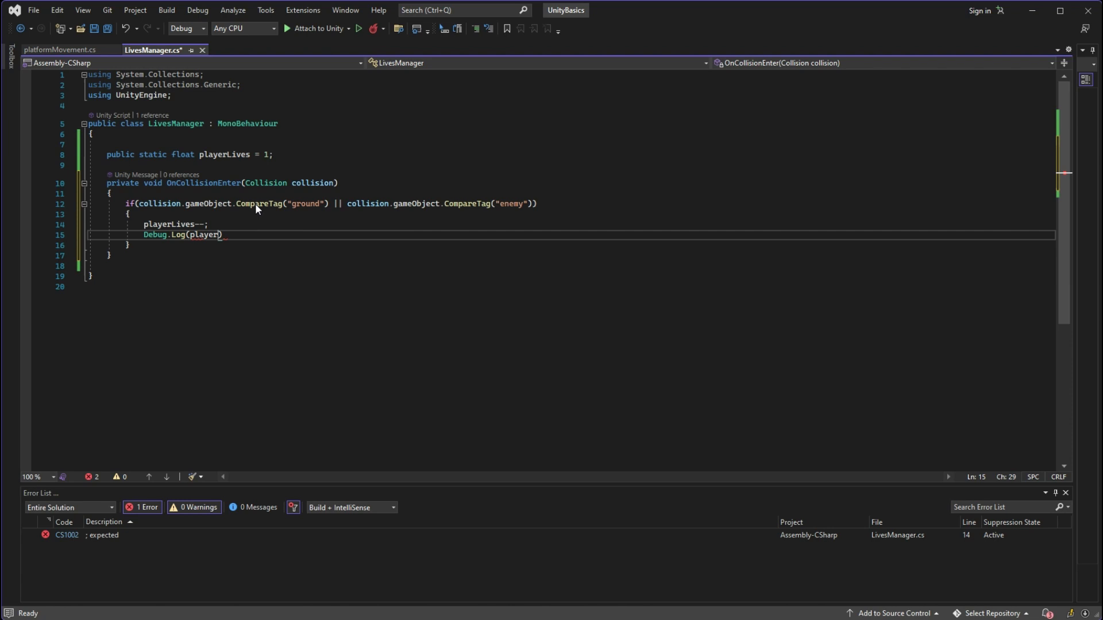
type("Lives")
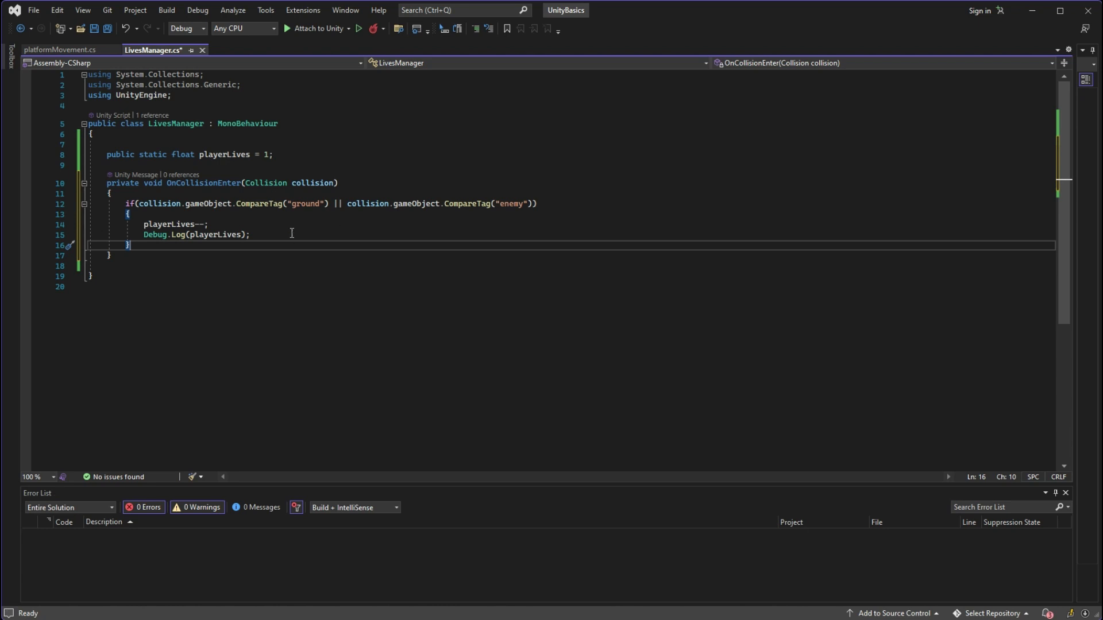
type("if ()")
type("Des")
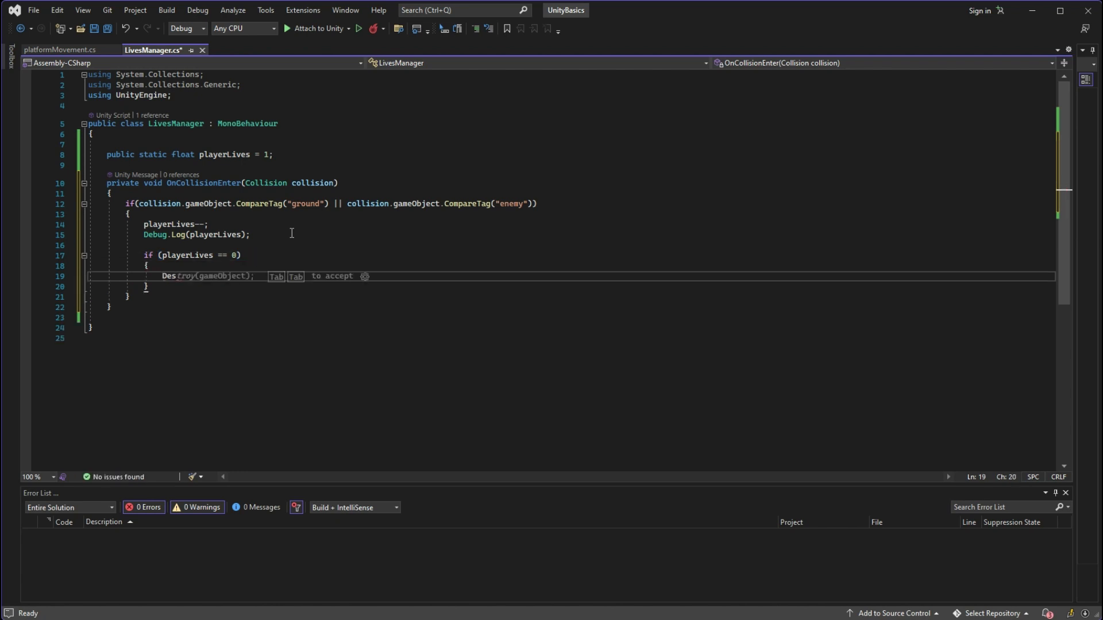
key("Tab")
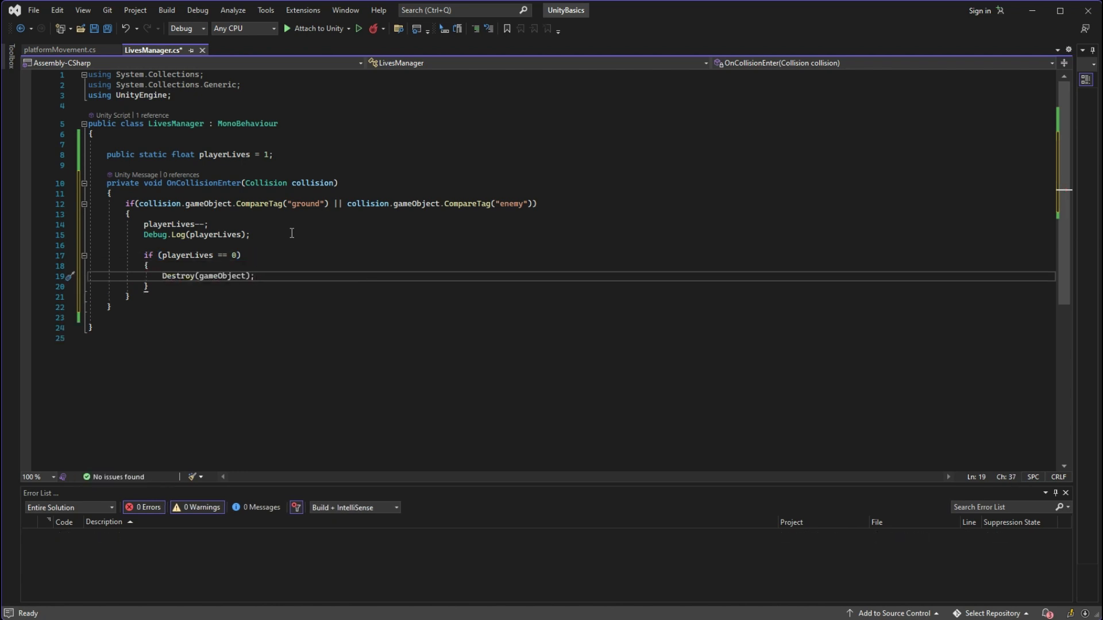
left_click(530, 40)
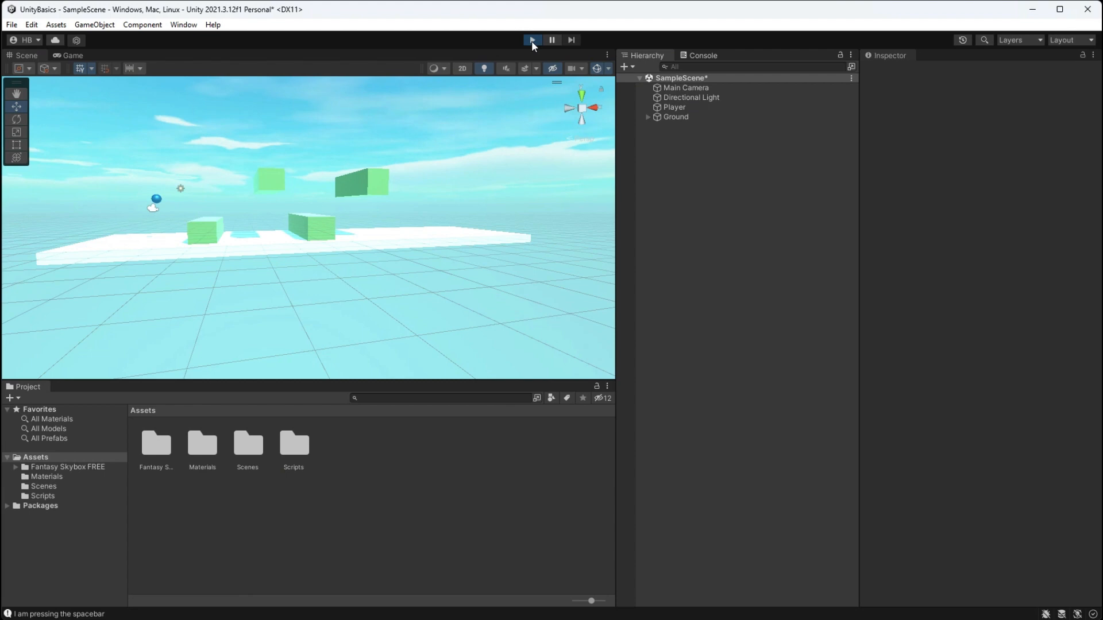
left_click(531, 39)
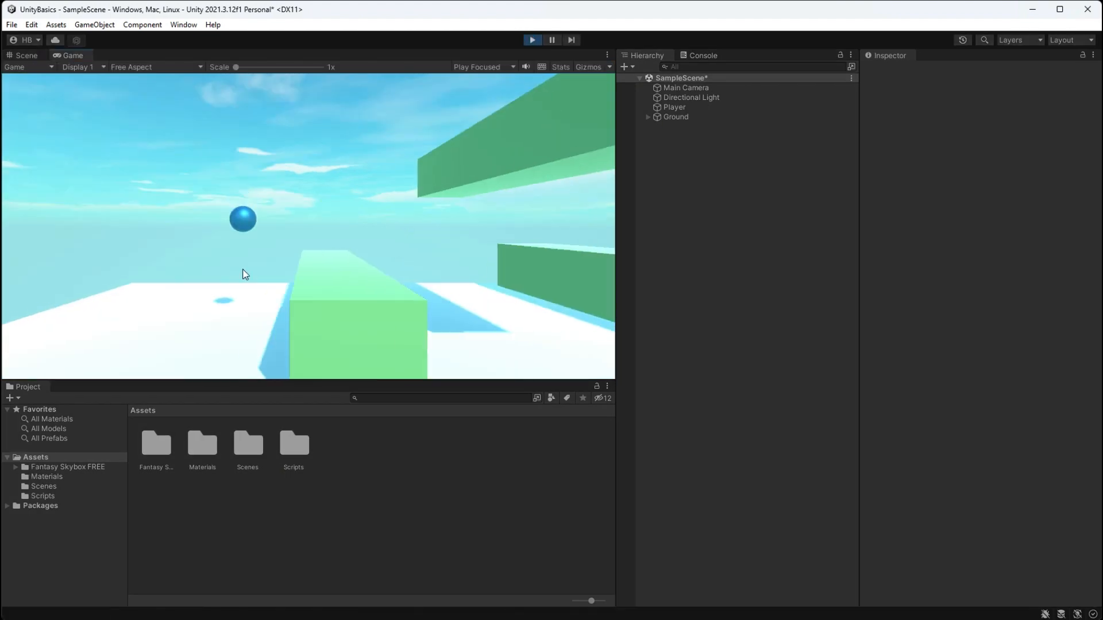
key("space")
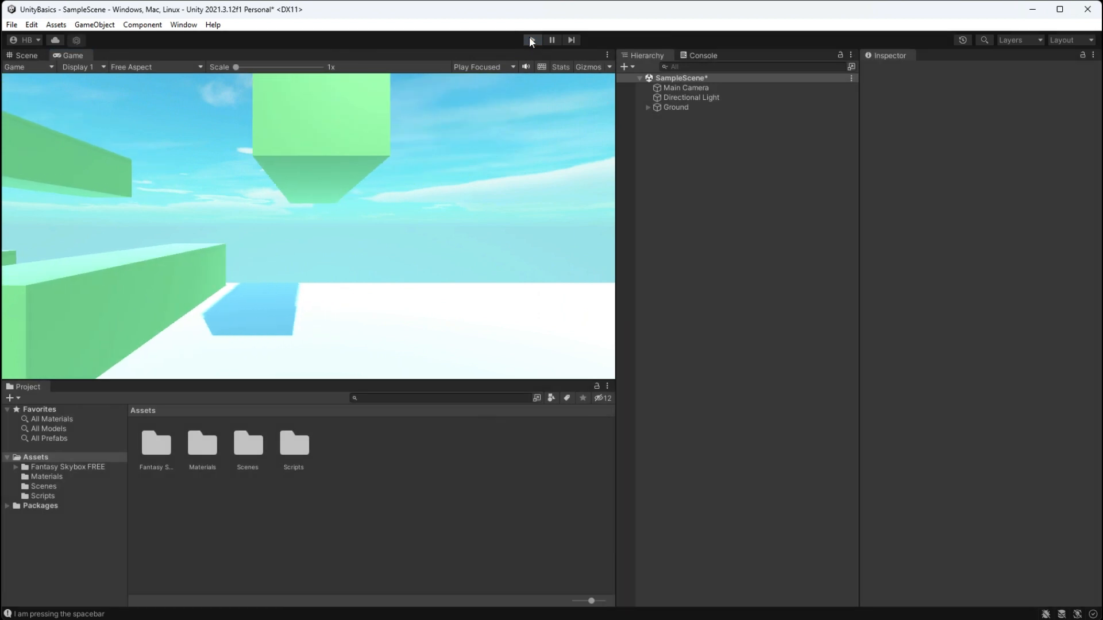
left_click(531, 39)
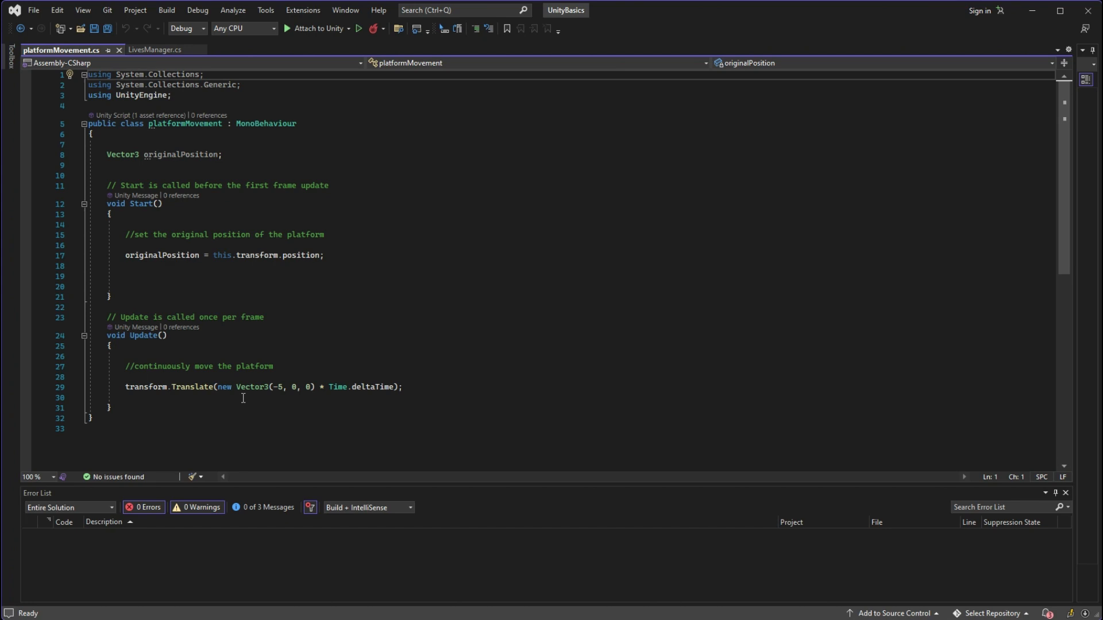
Wrap the platform's Translate in 'if (LivesManager.playerLives > 0)' and save the script.
key("enter")
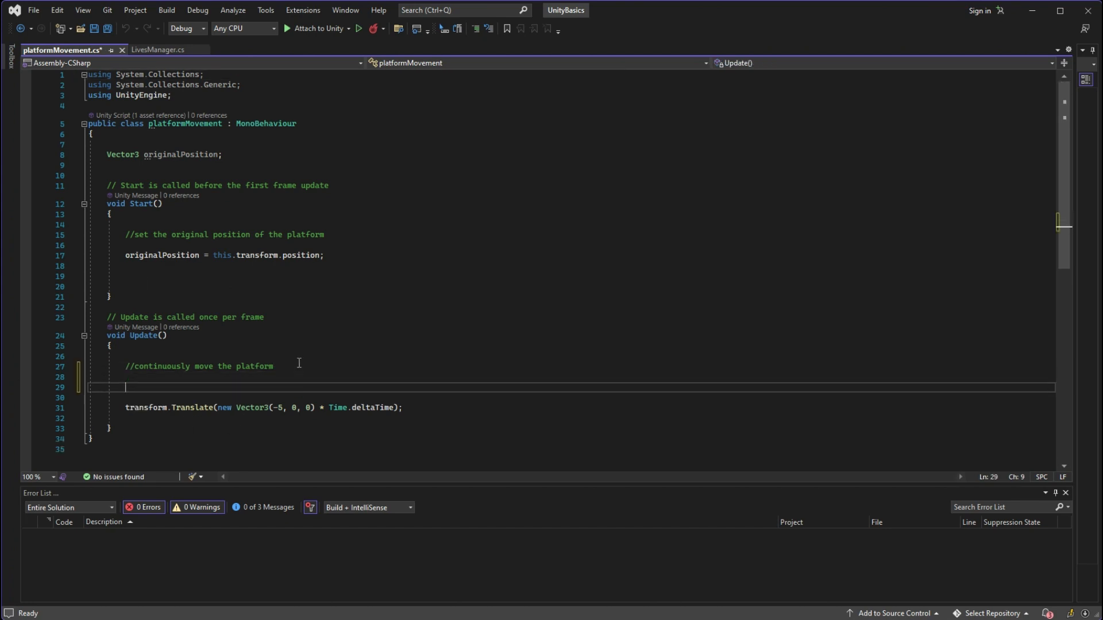
type("if (player)")
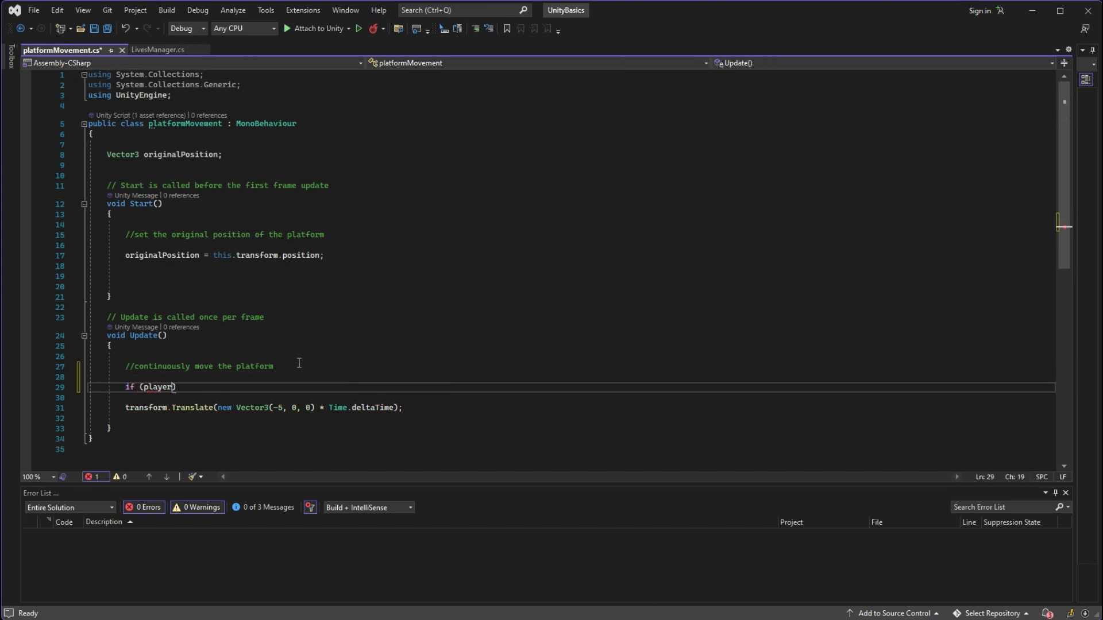
key("Backspace")
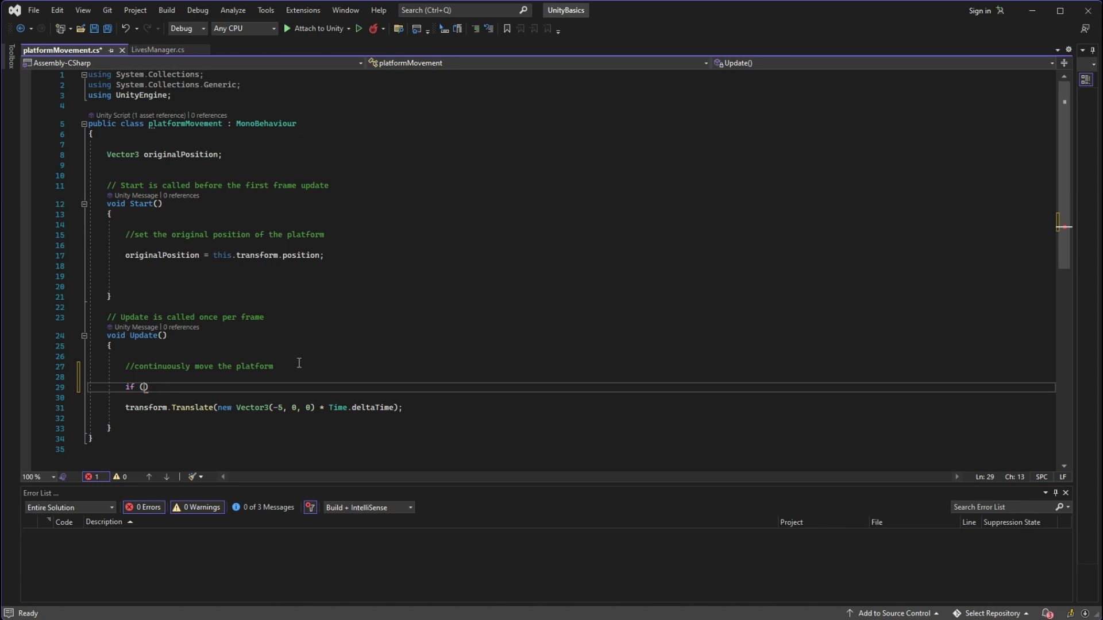
type("LivesManager.playerLives")
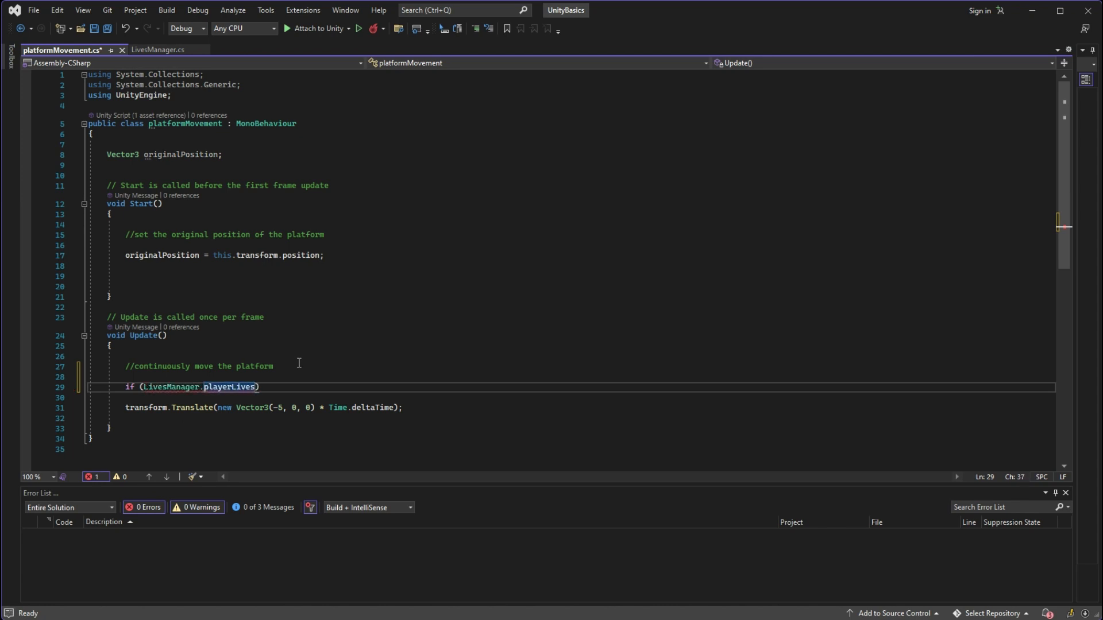
type("> 0")
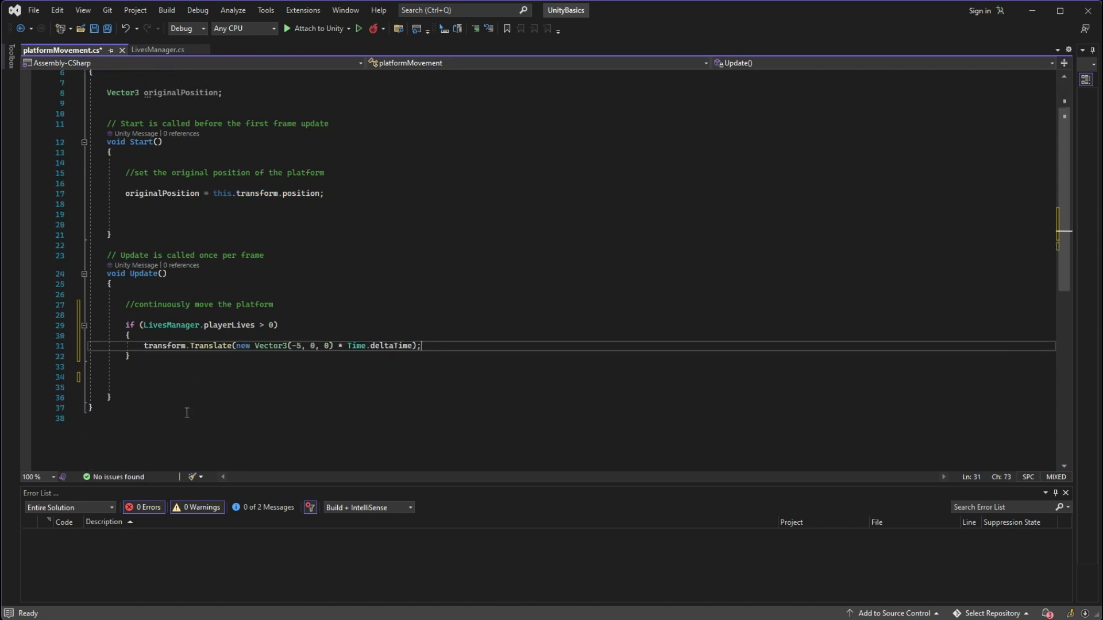
key("ctrl+s")
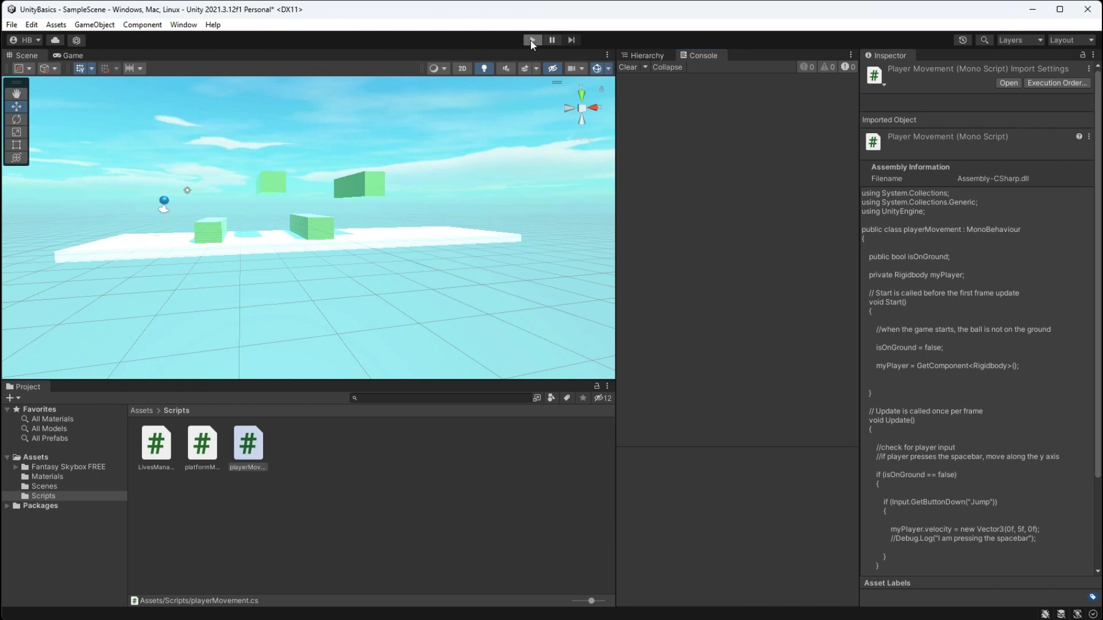
Play-test the game to see lives logged dropping to 0, then stop the run.
left_click(532, 39)
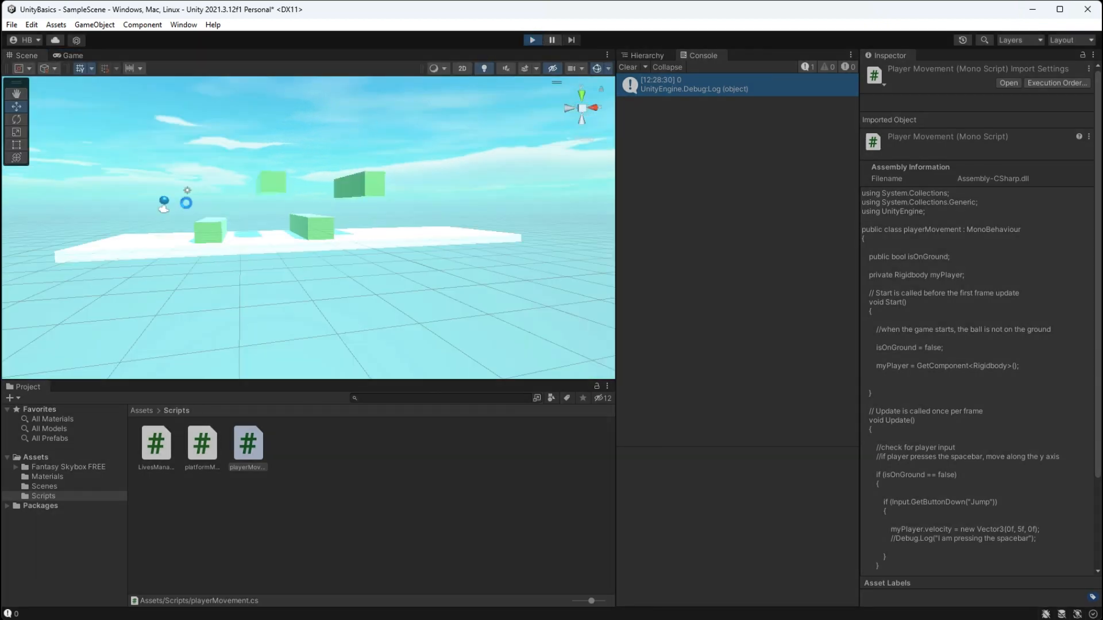
left_click(531, 39)
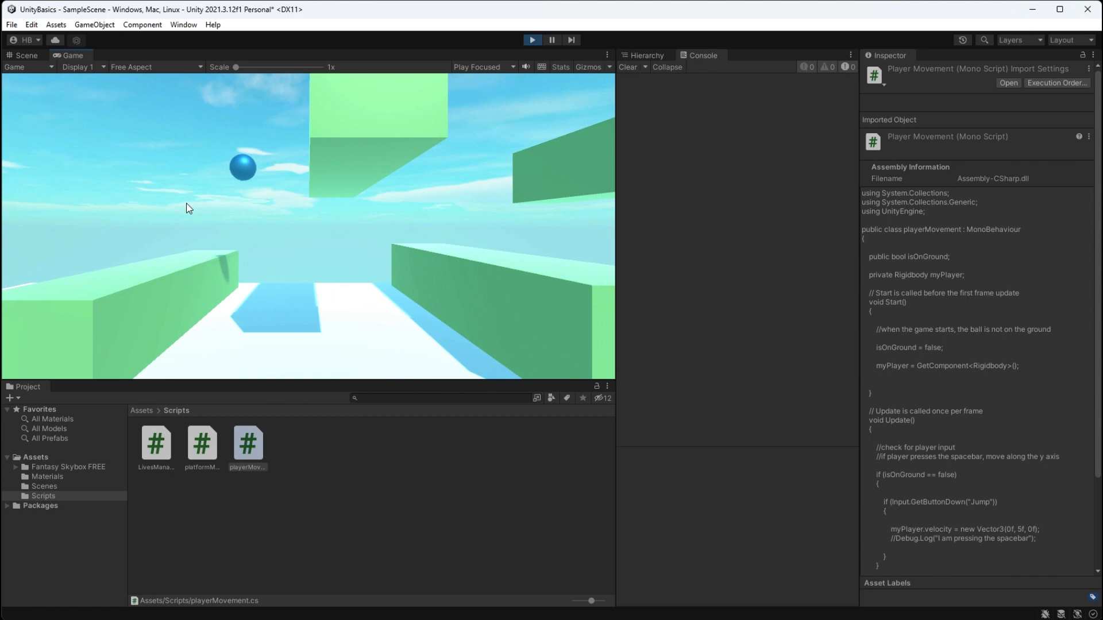
left_click(532, 39)
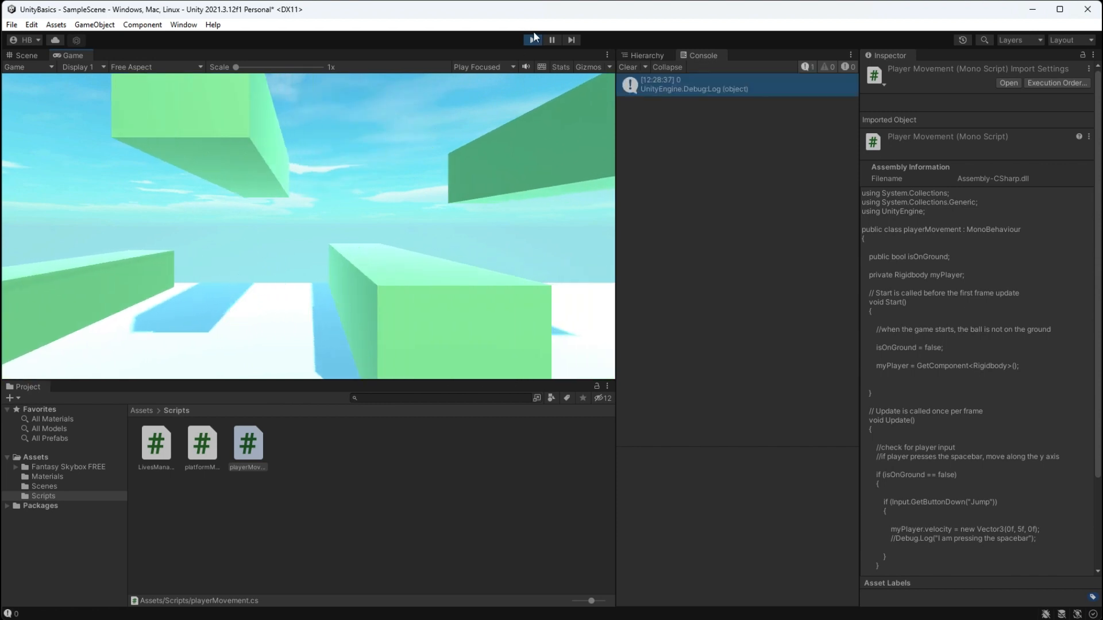
left_click(532, 41)
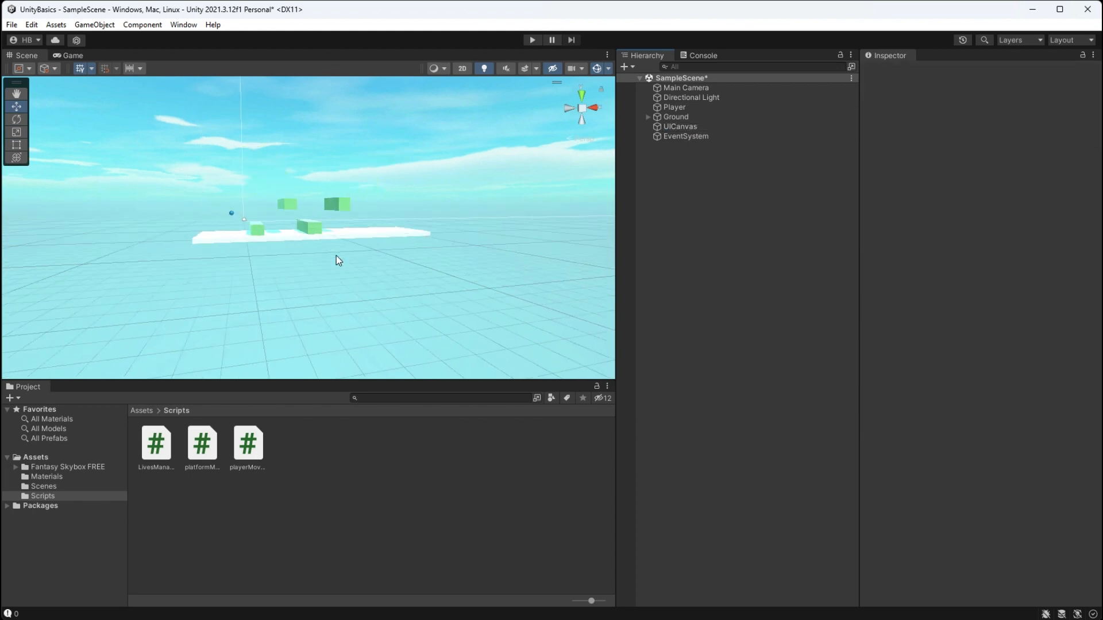
Add a TextMeshPro text under UICanvas reading 'Lives: 1' anchored to the top-right.
left_click(679, 126)
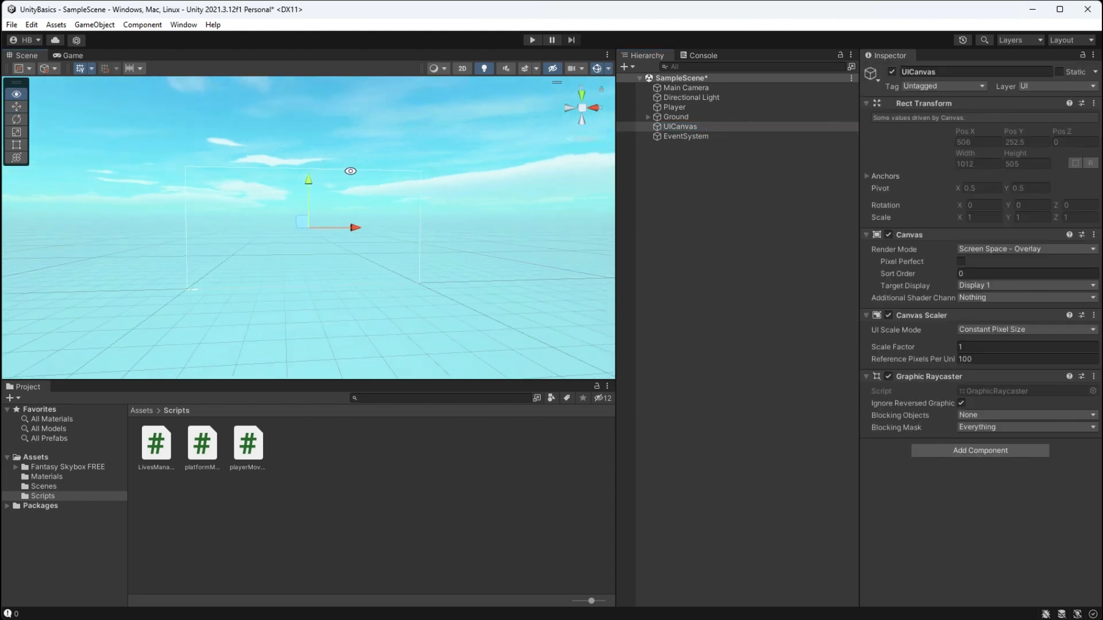
left_click(679, 127)
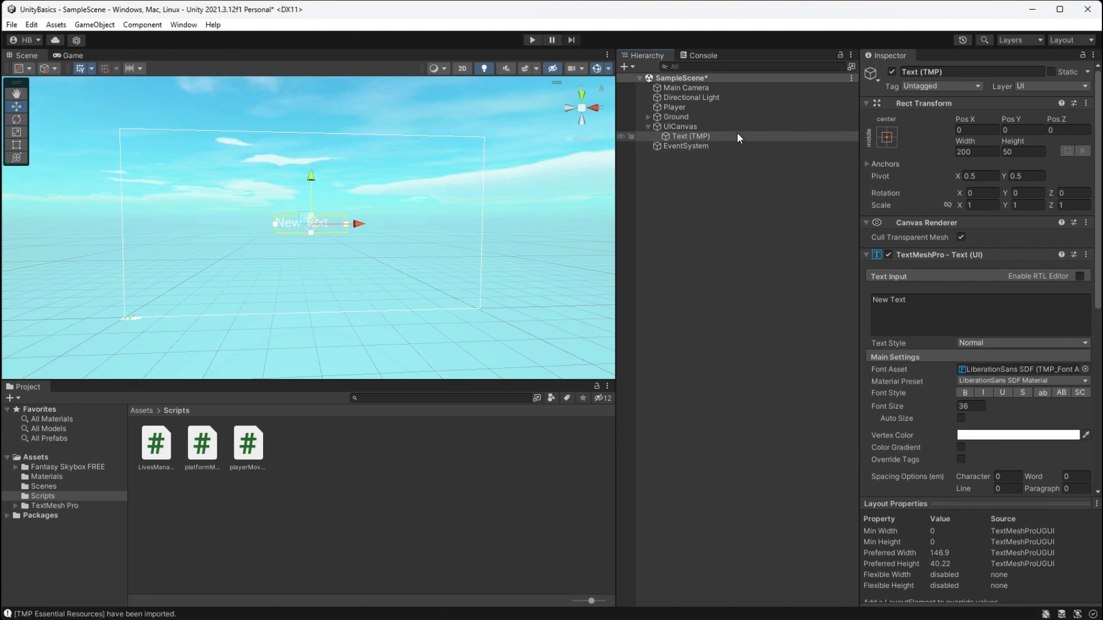
type("Lives")
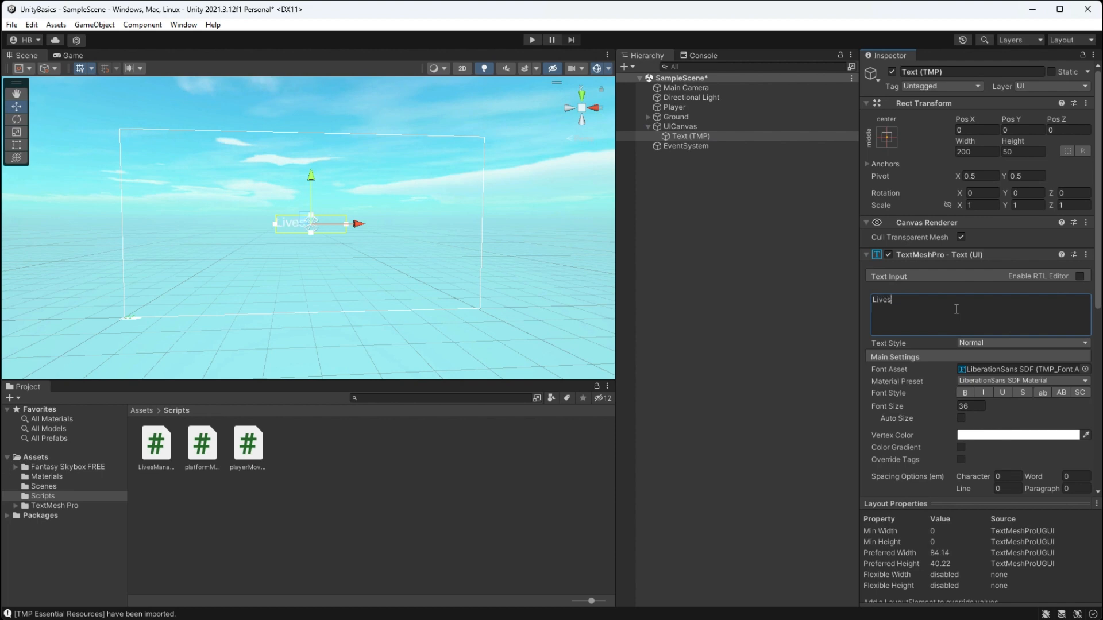
type(":")
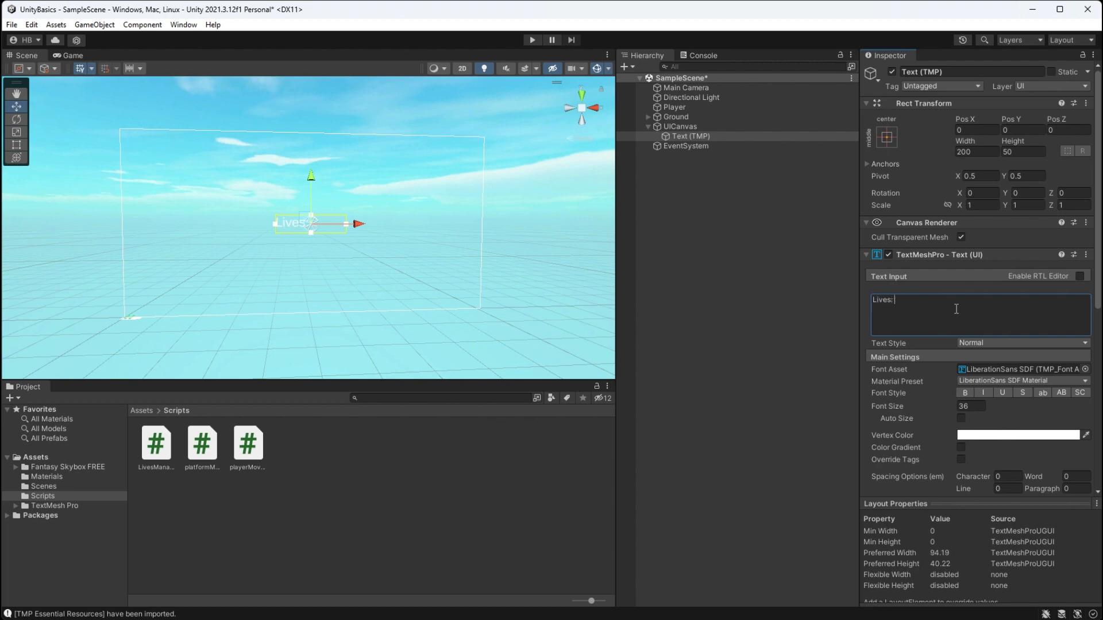
type("1")
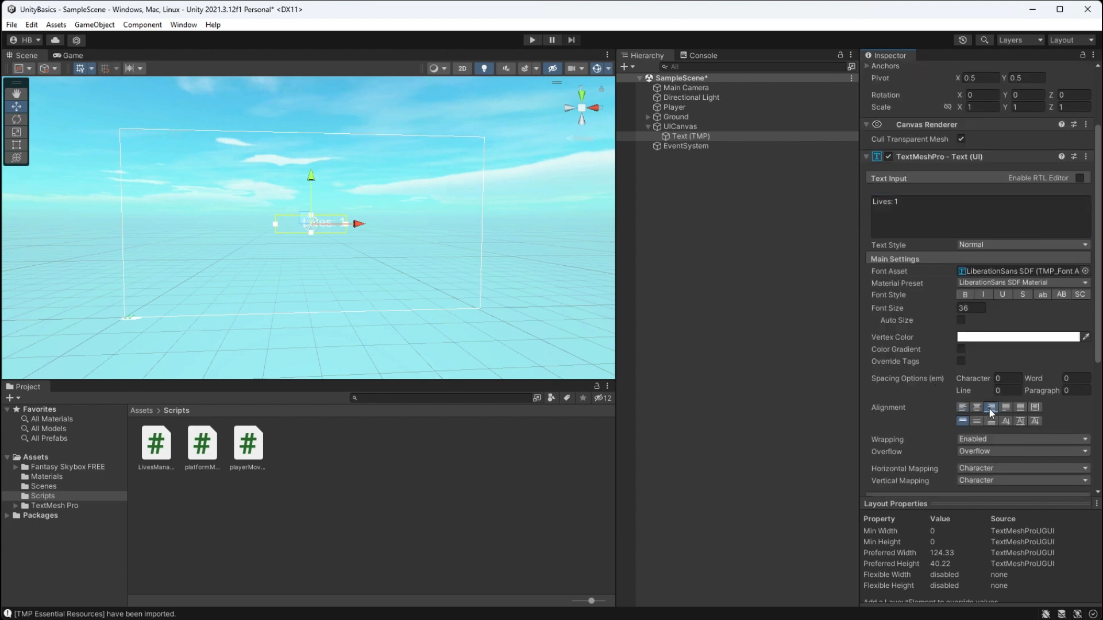
scroll("up", 3)
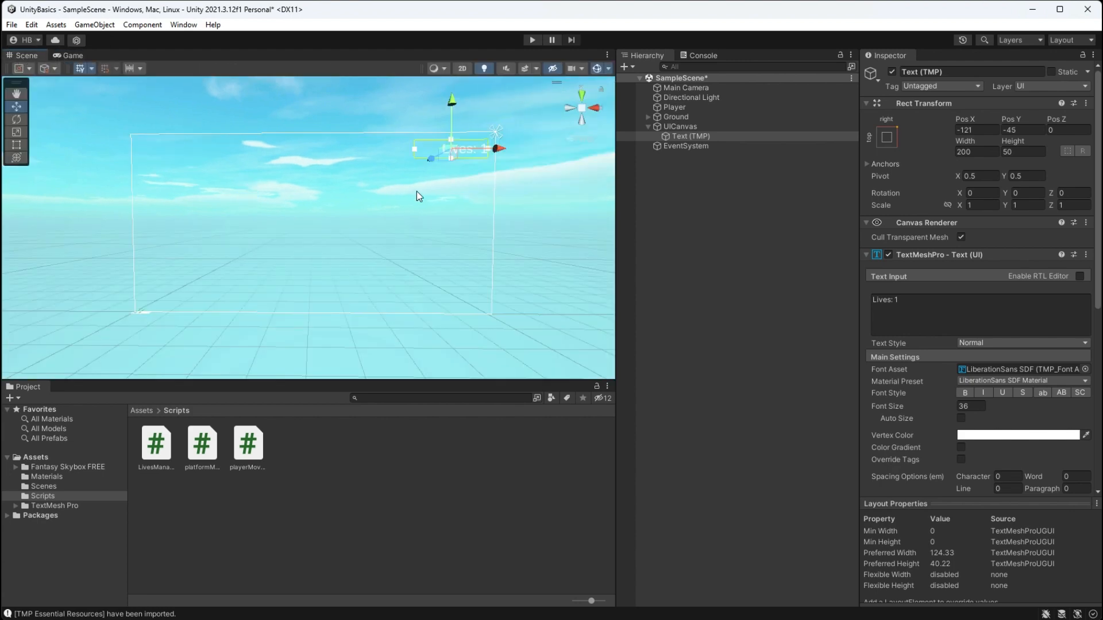
Set UICanvas to Scale With Screen Size and attach a new UIManager script to it.
left_click(678, 127)
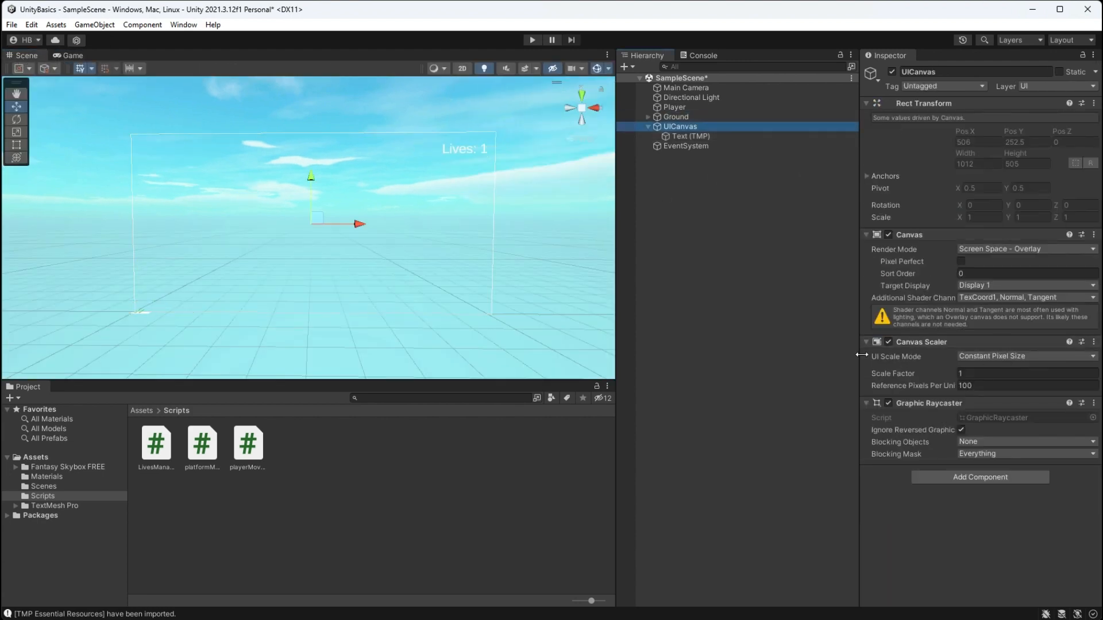
left_click(1025, 356)
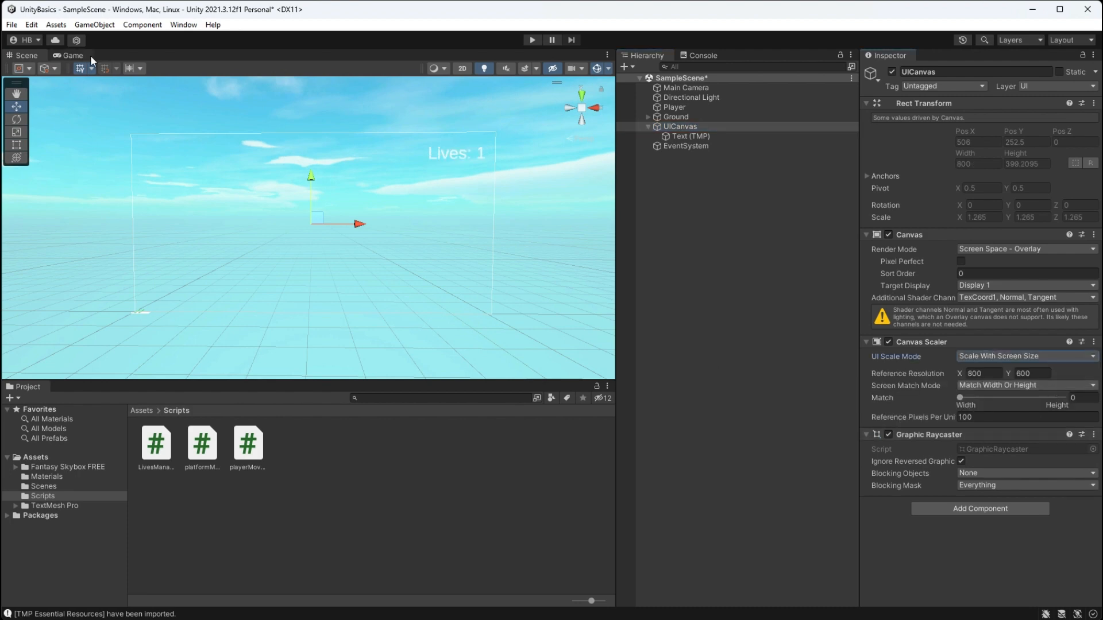
left_click(71, 55)
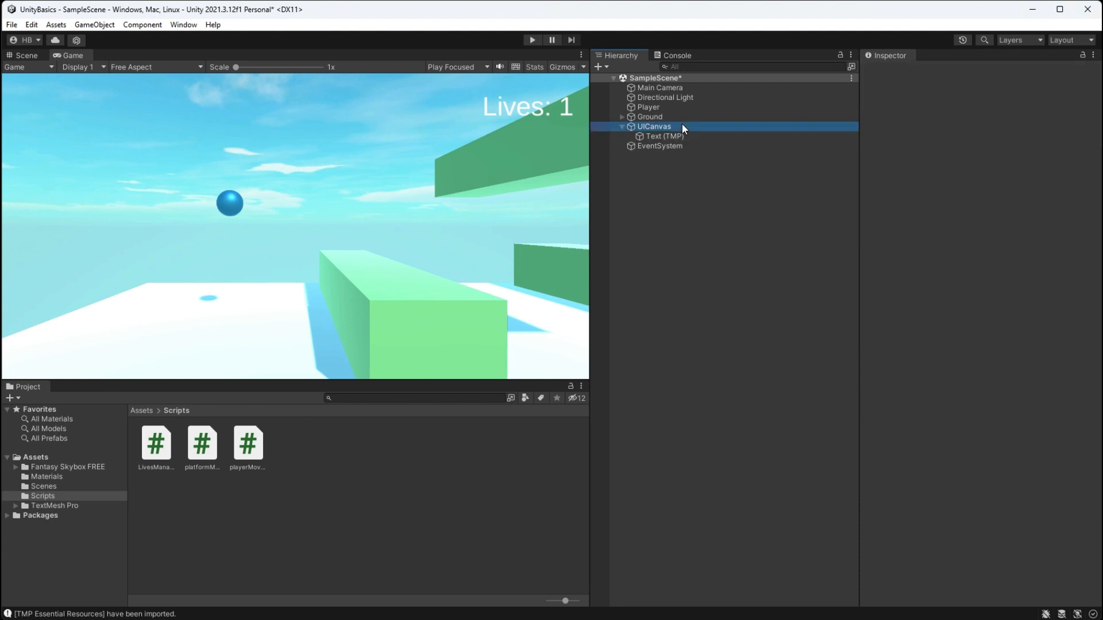
left_click(653, 126)
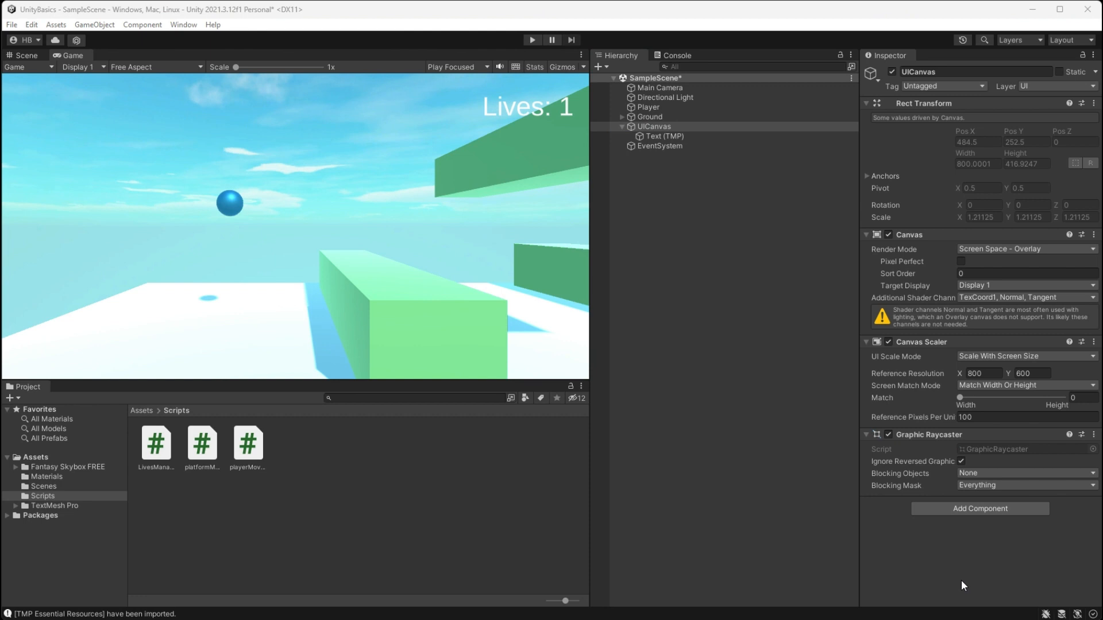
left_click(979, 508)
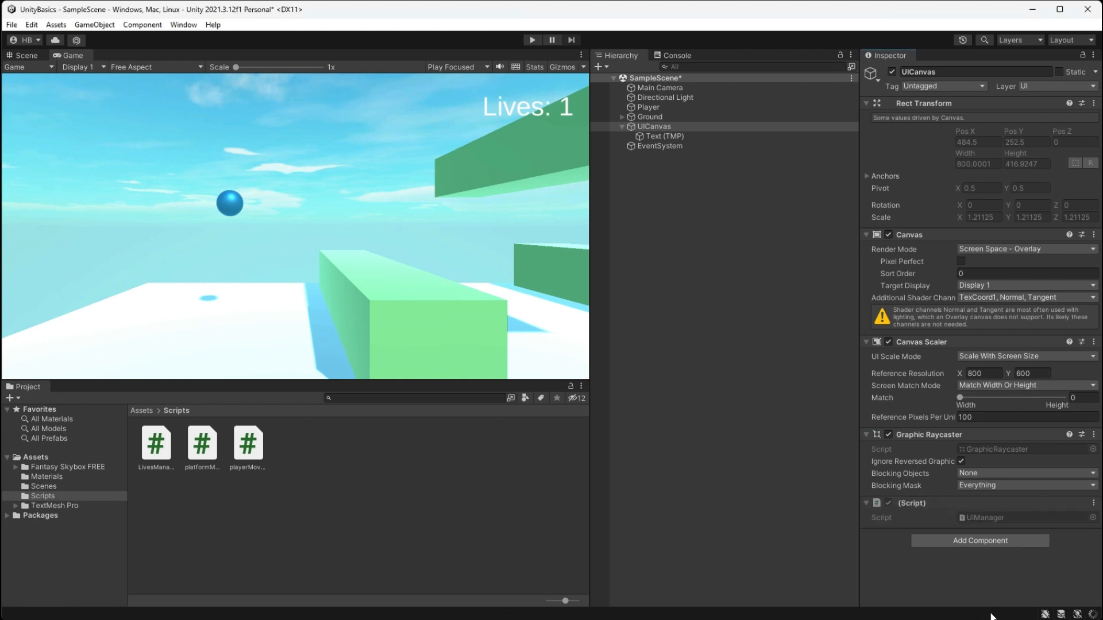
Open the UIManager script from the Assets folder in Visual Studio.
left_click(33, 456)
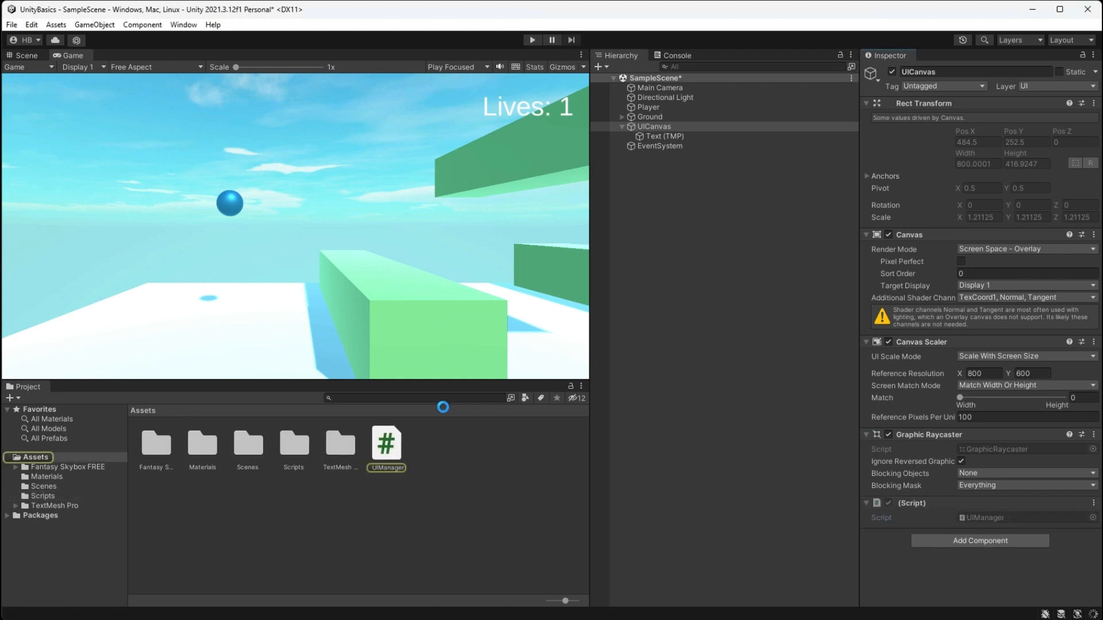
left_click(386, 444)
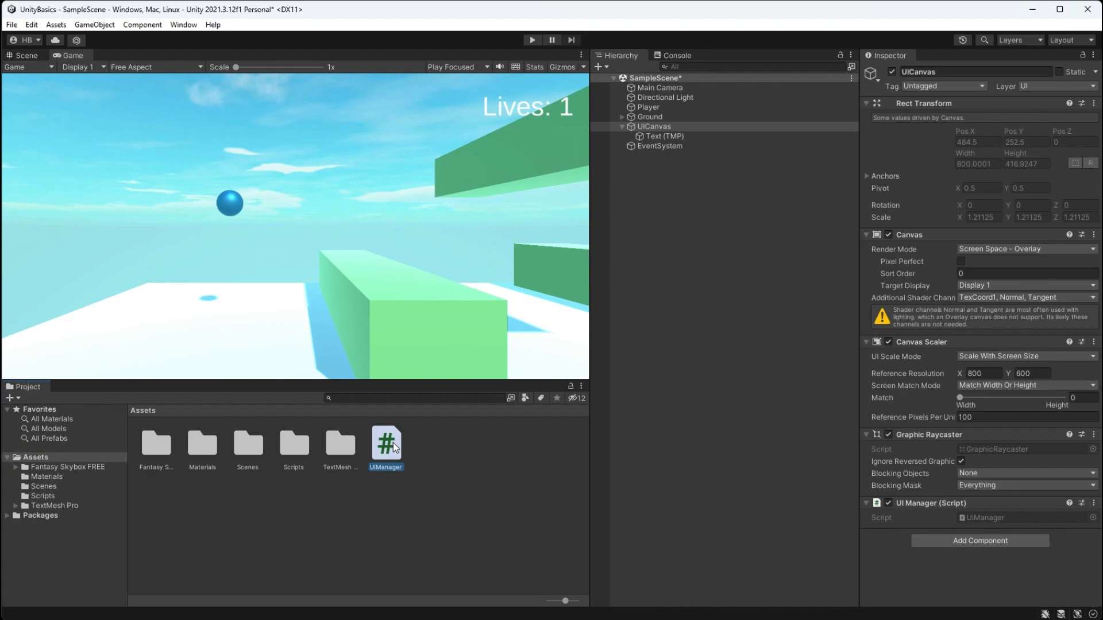
double_click(386, 441)
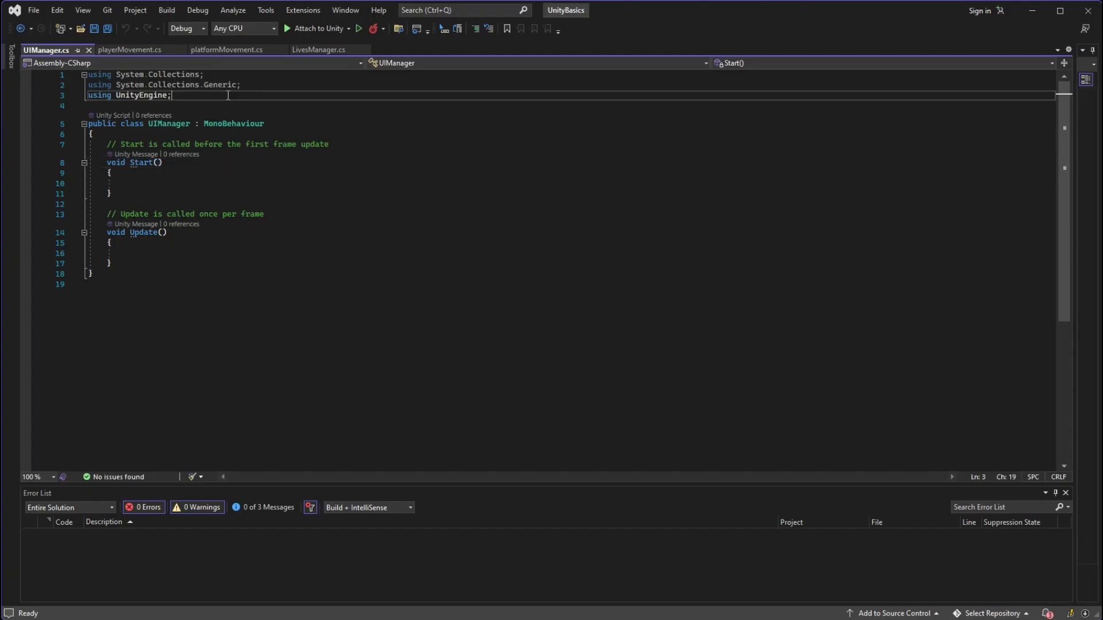
Add 'using UnityEngine.UI;' and 'using TMPro;' to UIManager.
type("using UnityE")
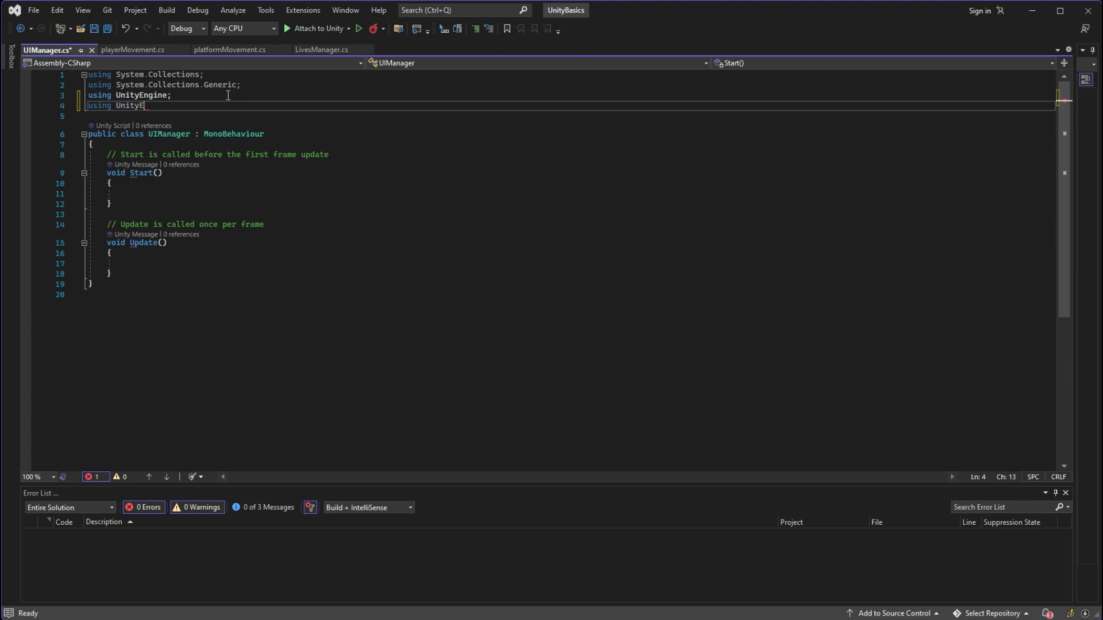
type("ngine.UI;")
left_click(571, 115)
type("using TMP")
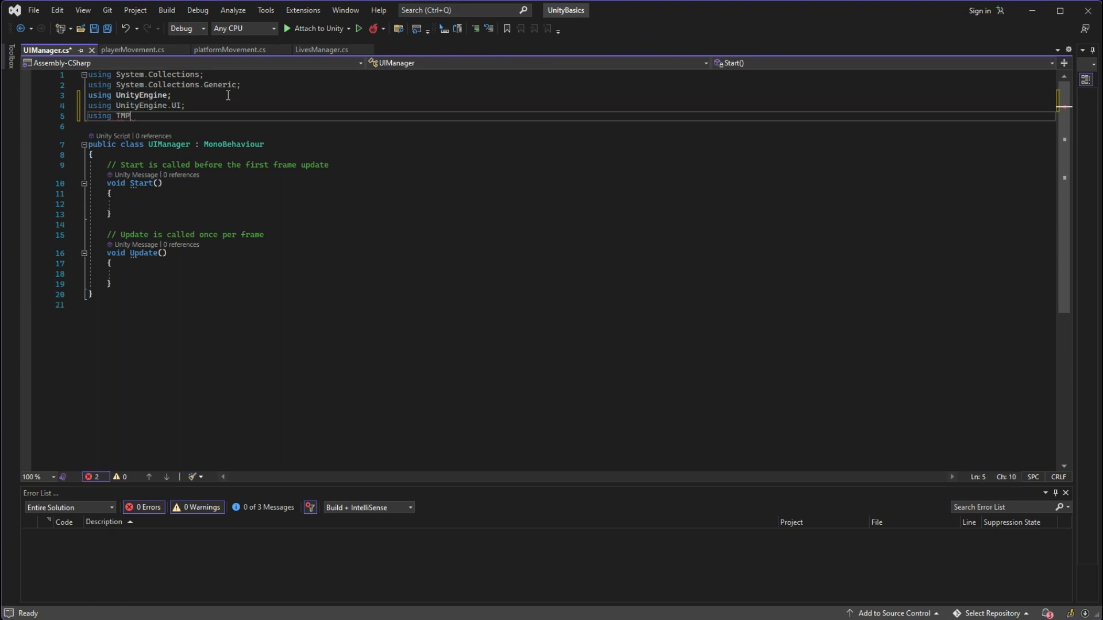
type("ro;")
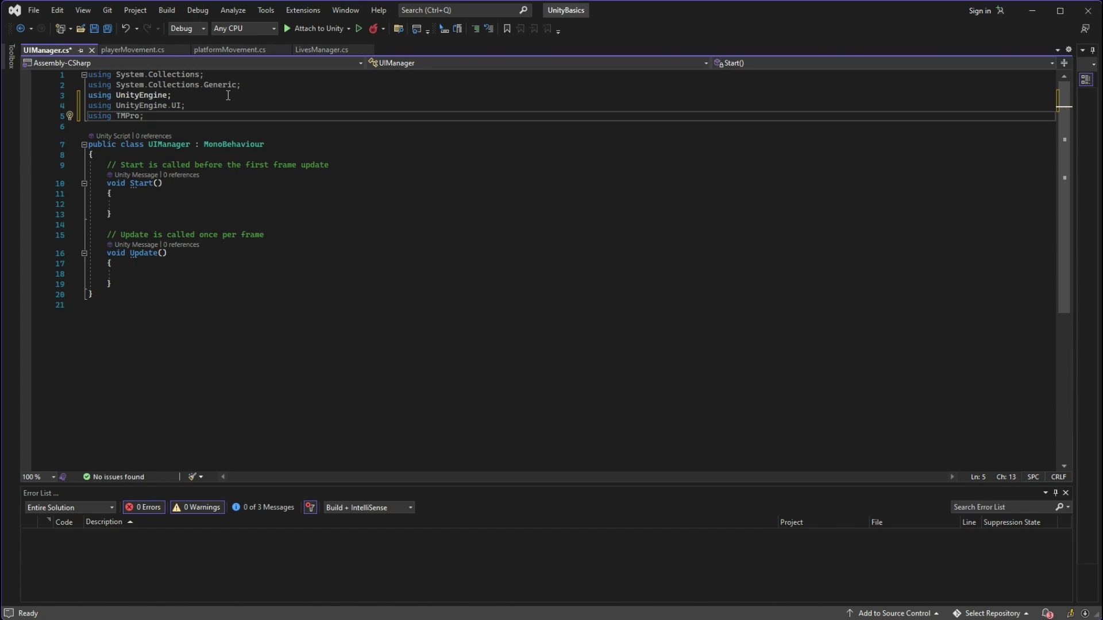
Declare 'public TextMeshProUGUI livesText;' in the class and save.
key("Enter")
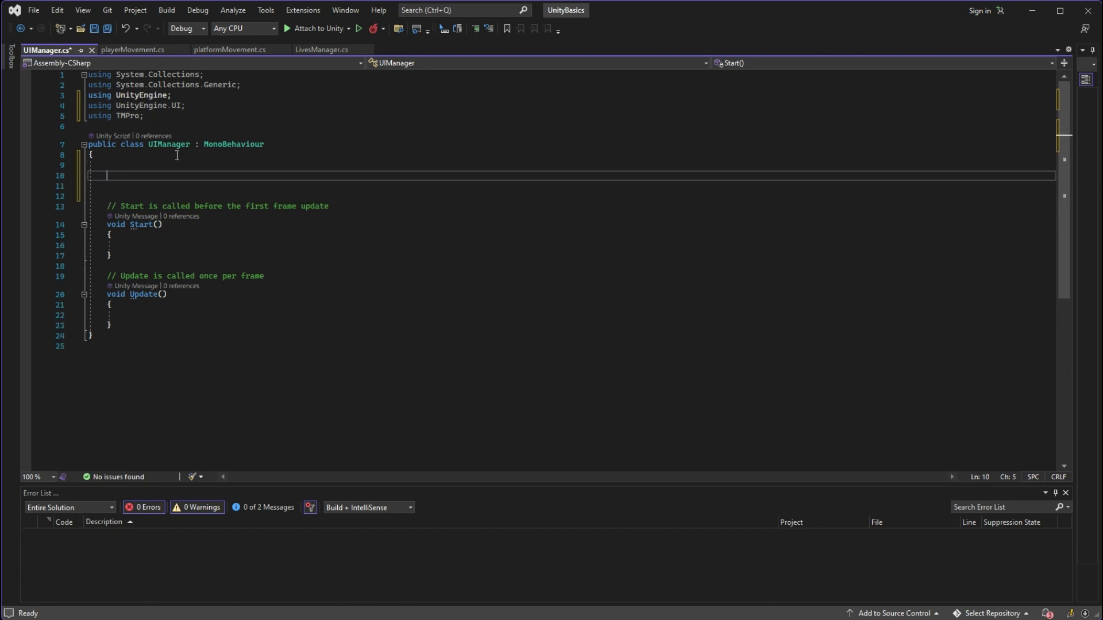
type("public")
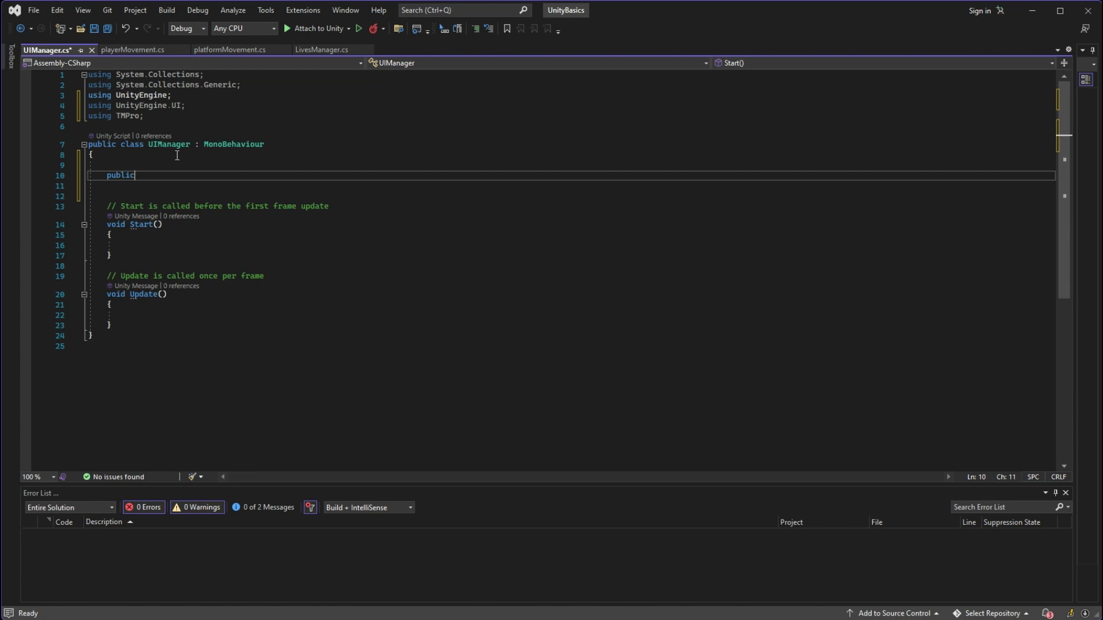
type("TextMesh")
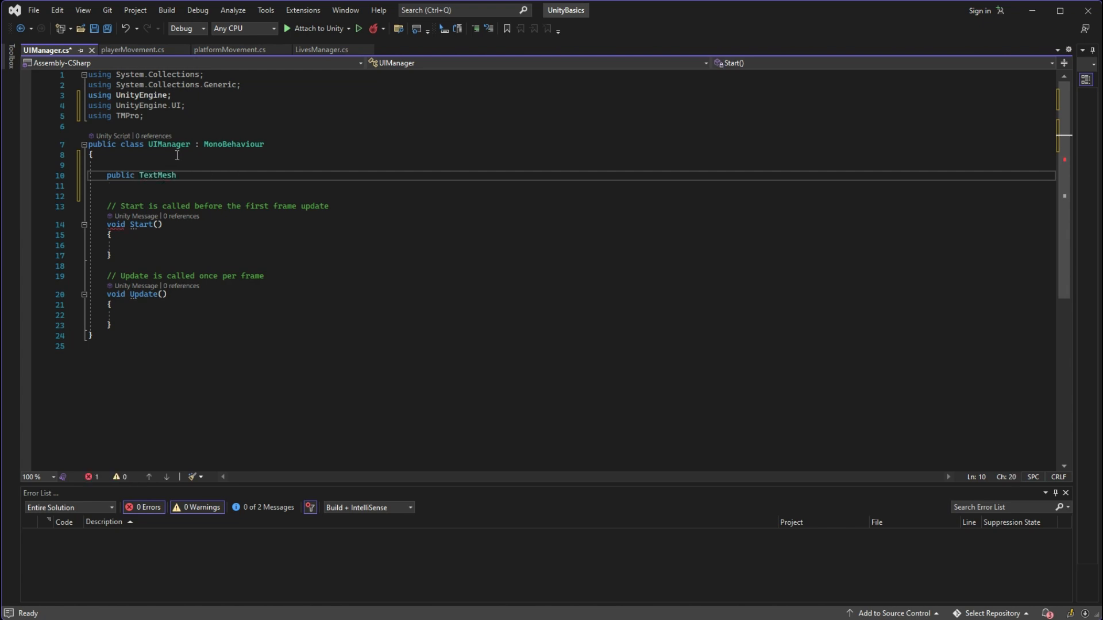
type("ProUGUI textMeshProUGUI;")
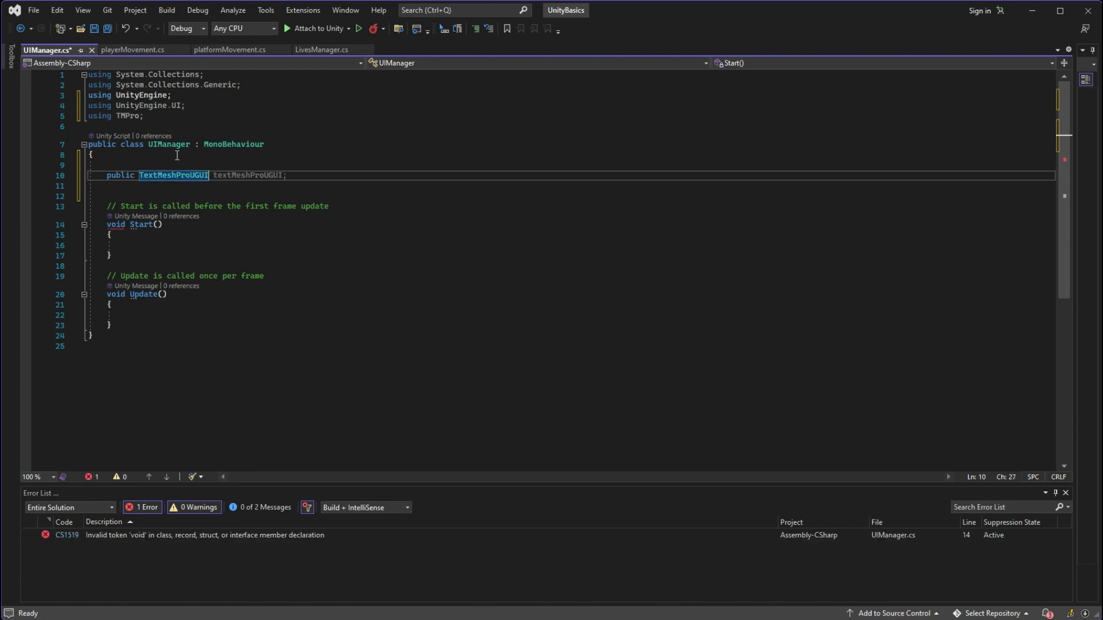
type("livesTe")
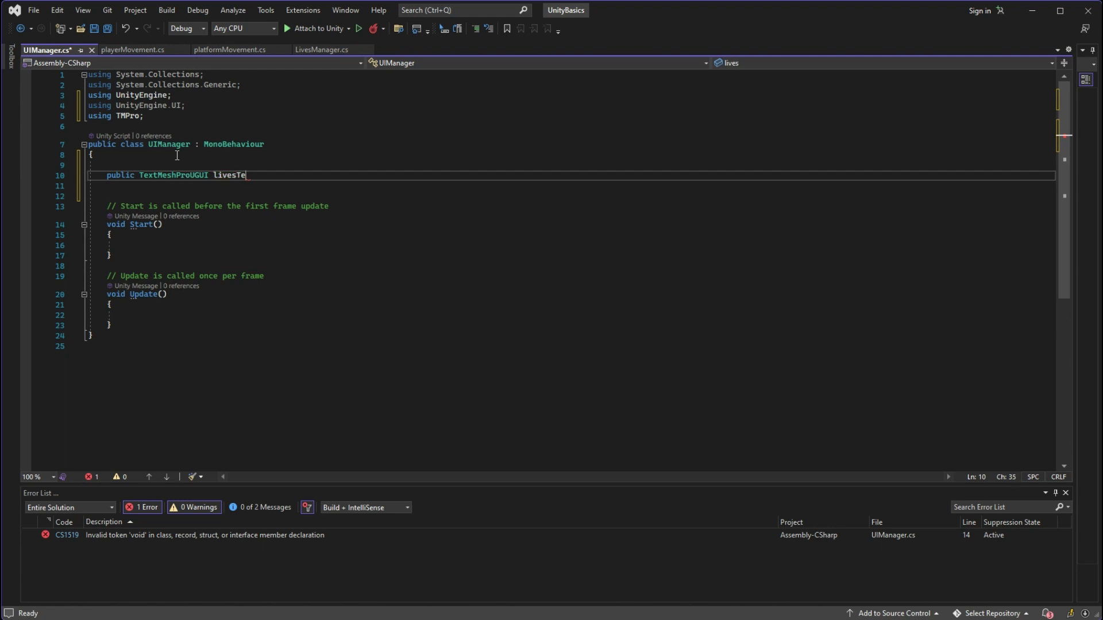
type("xt;")
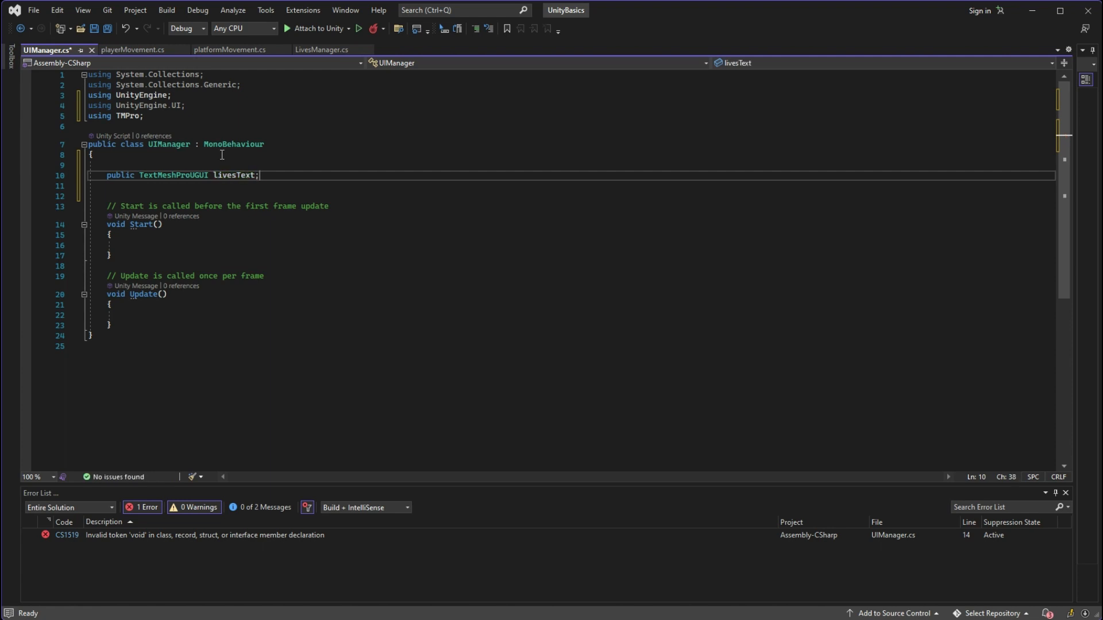
key("ctrl+s")
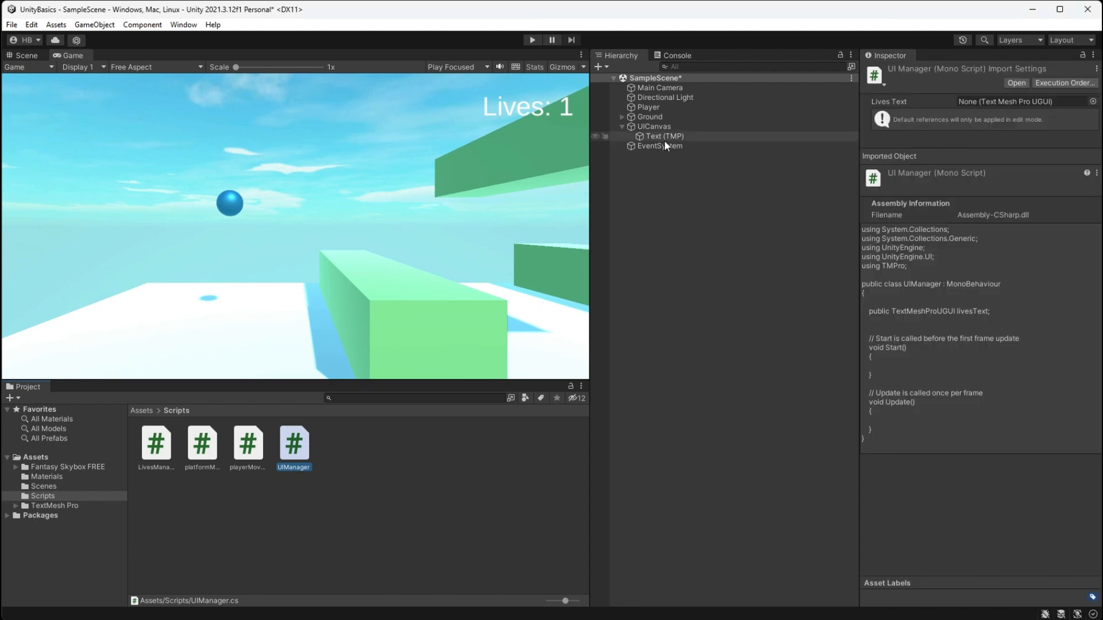
Rename the Text (TMP) under UICanvas to Lives and assign it to UIManager's Lives Text.
left_click(653, 127)
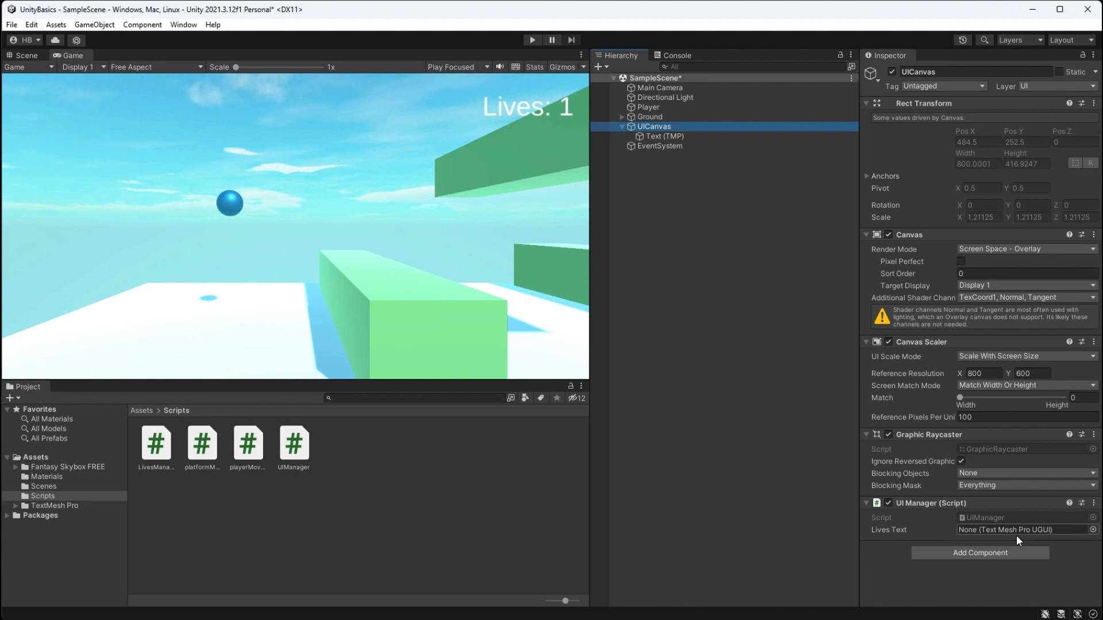
left_click(665, 135)
type("Liv")
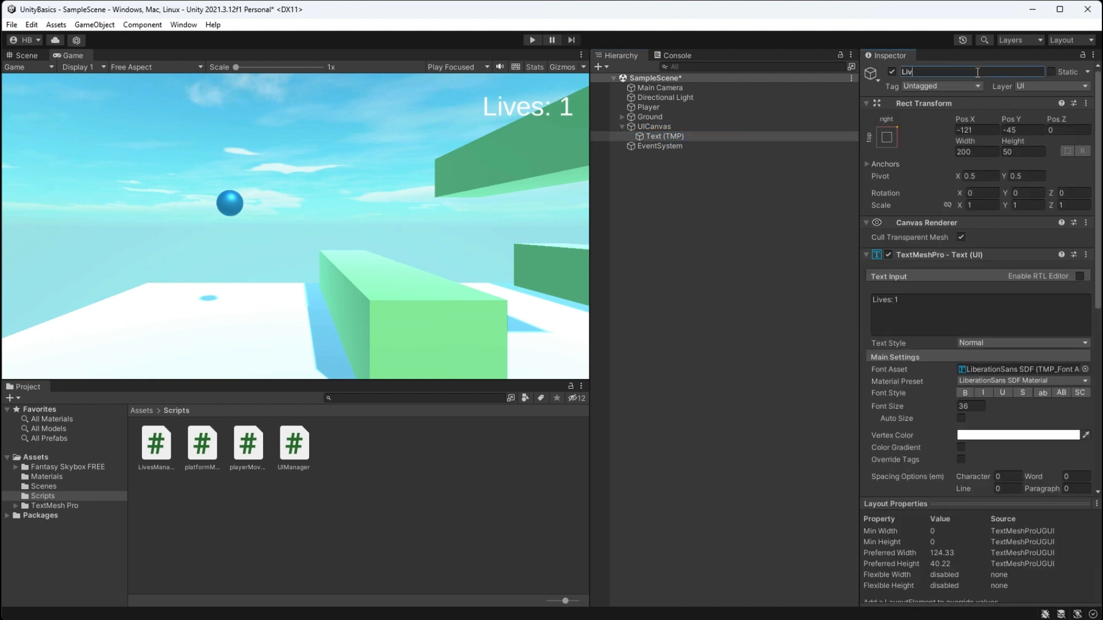
left_click(653, 127)
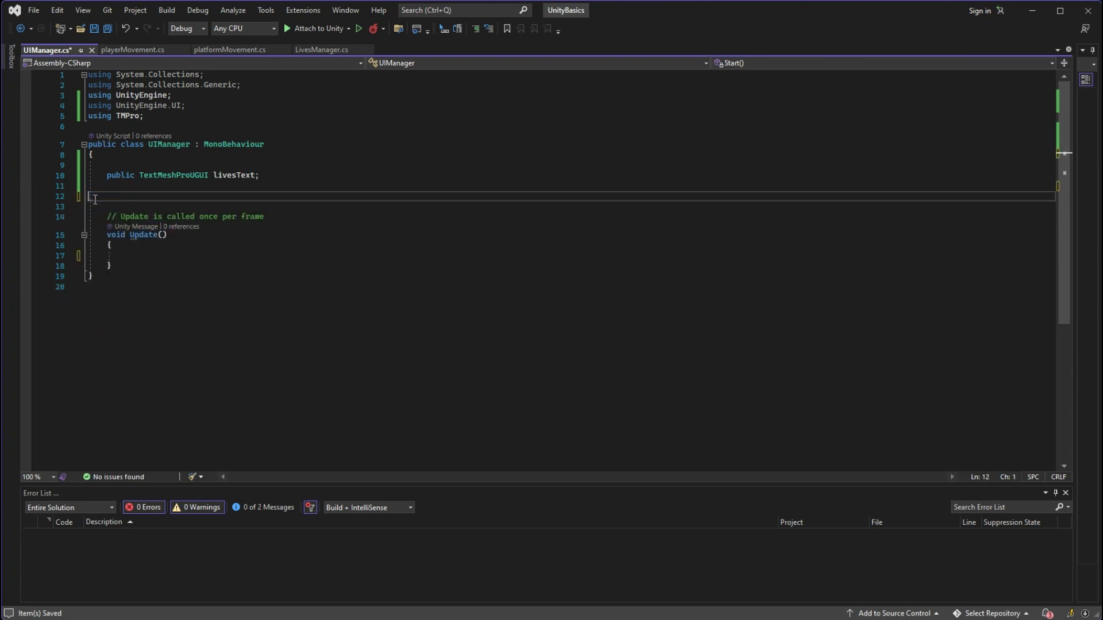
In Update, assign livesText.text from LivesManager.playerLives.ToString().
left_click(140, 255)
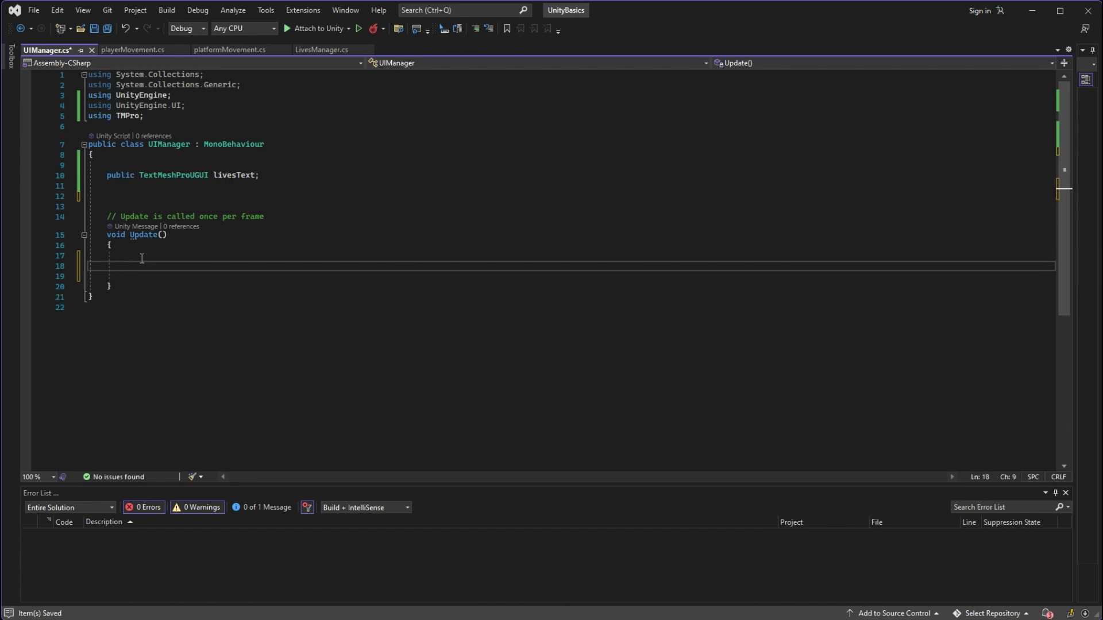
type("livesText.text = livesText.text;")
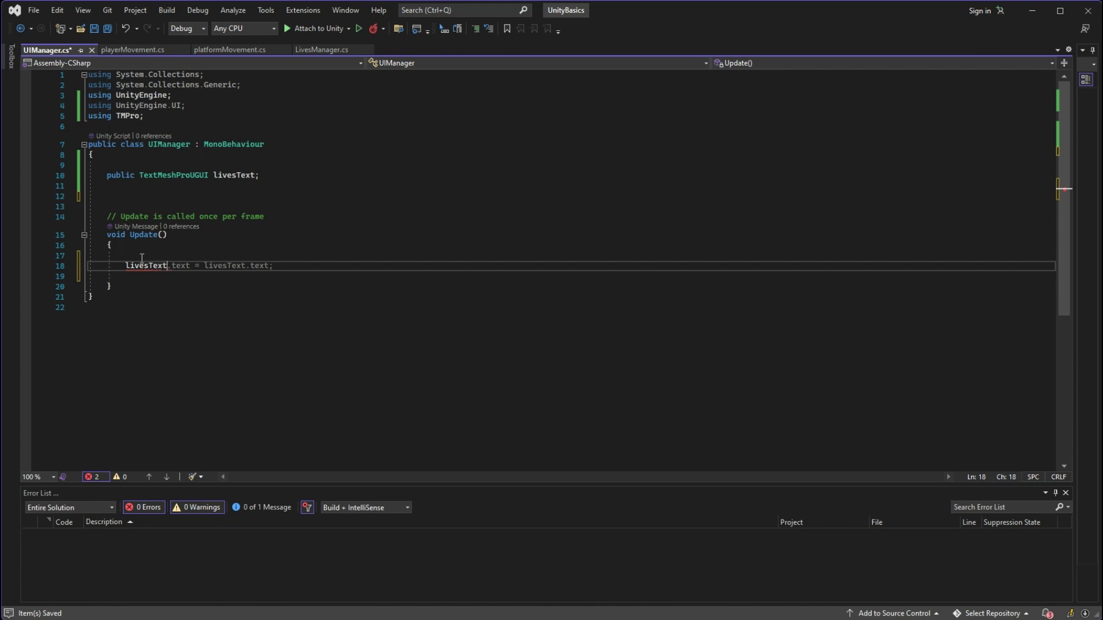
type(".text =")
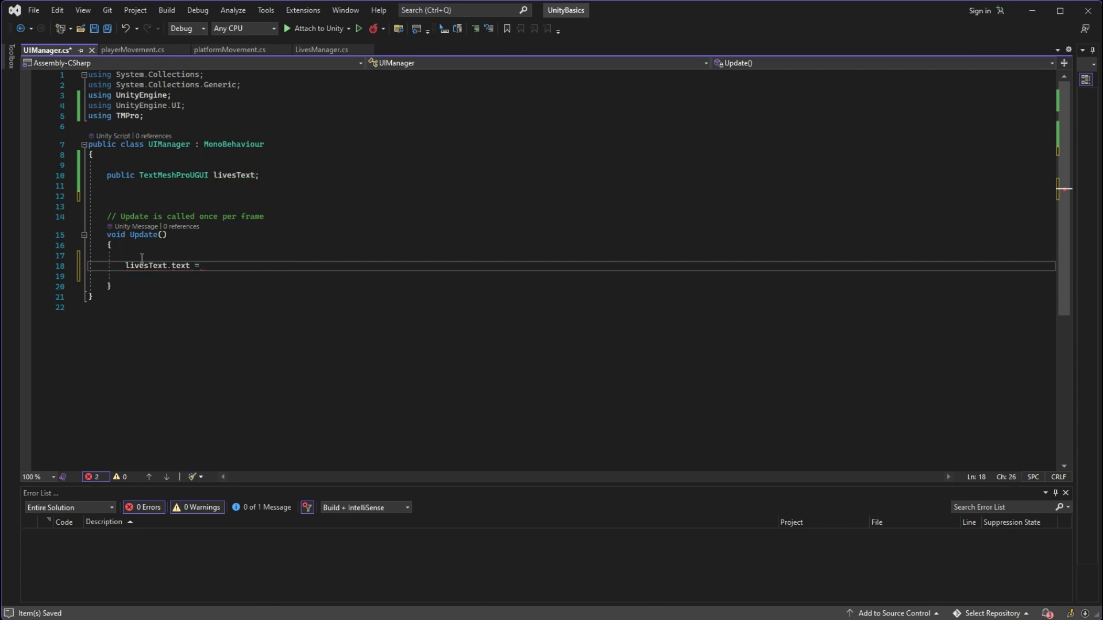
type("L")
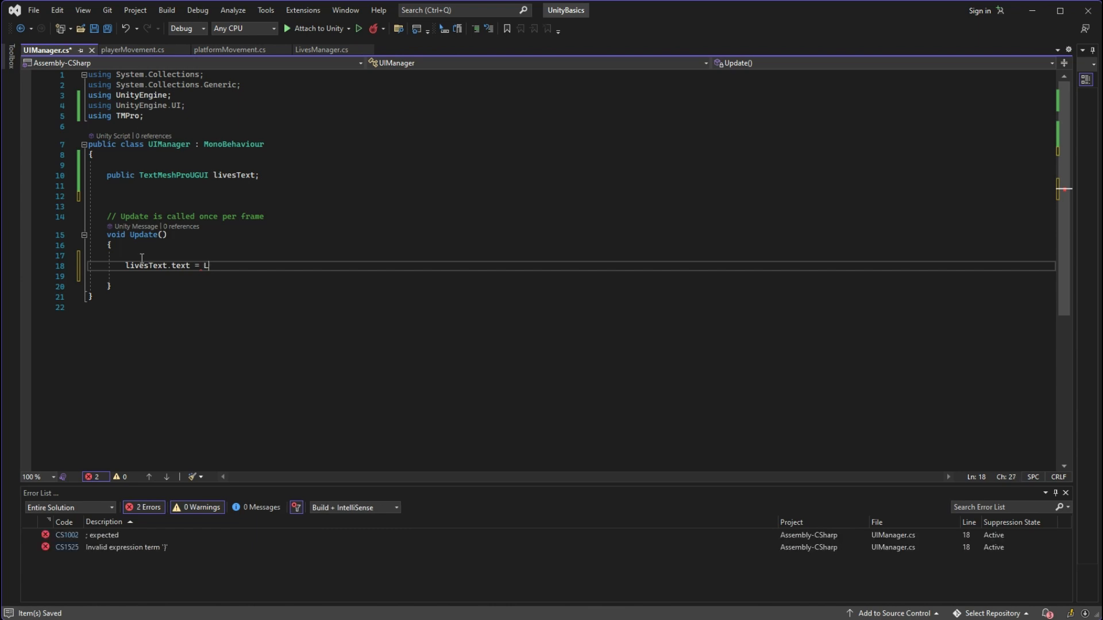
type("ivesManager.playerLi")
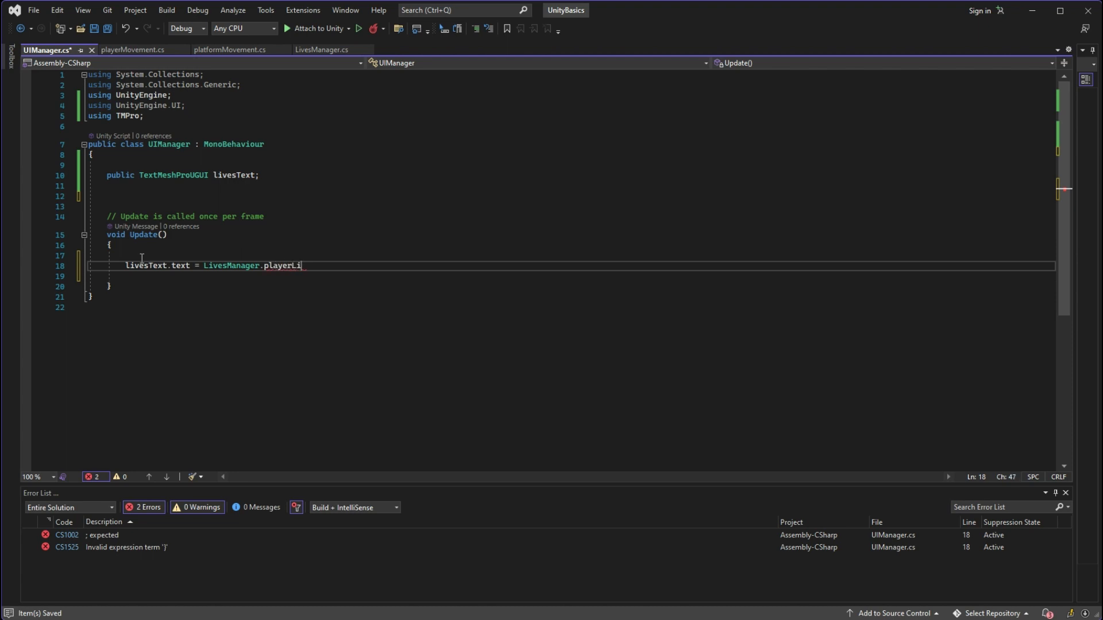
type("ves.")
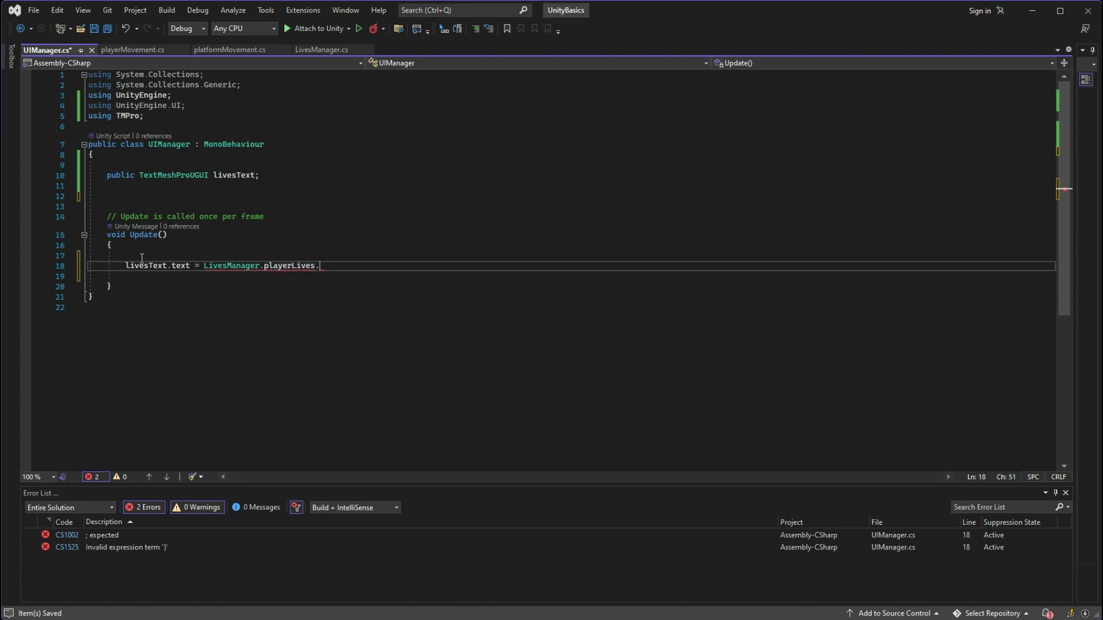
type("ToString();")
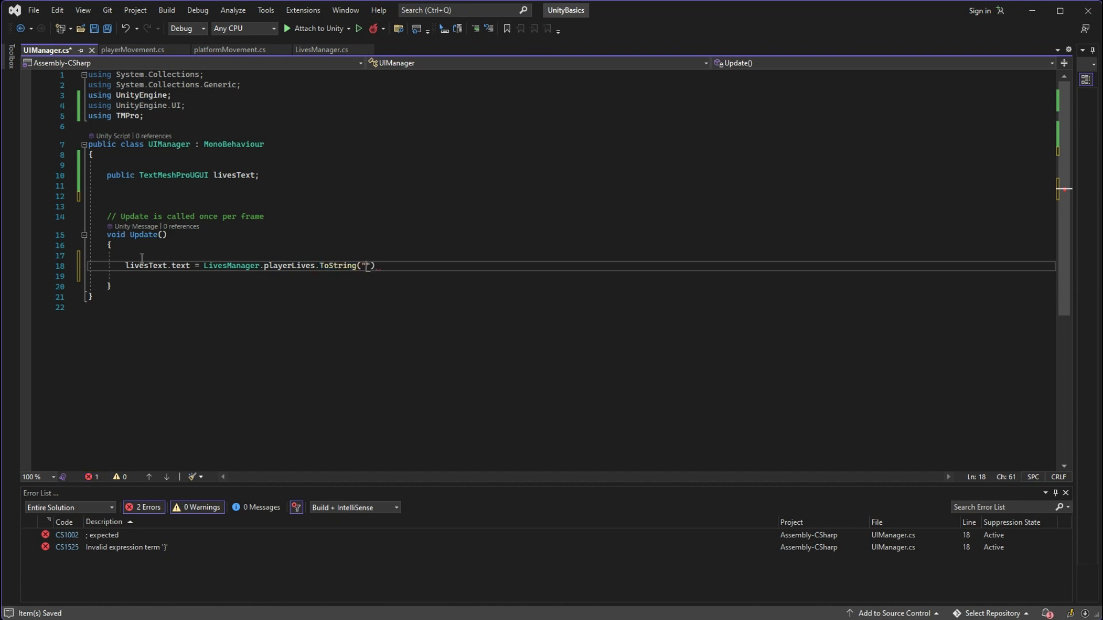
Extend the assignment with the "Lives: " label concatenated to LivesManager.playerLives.
type("Lives")
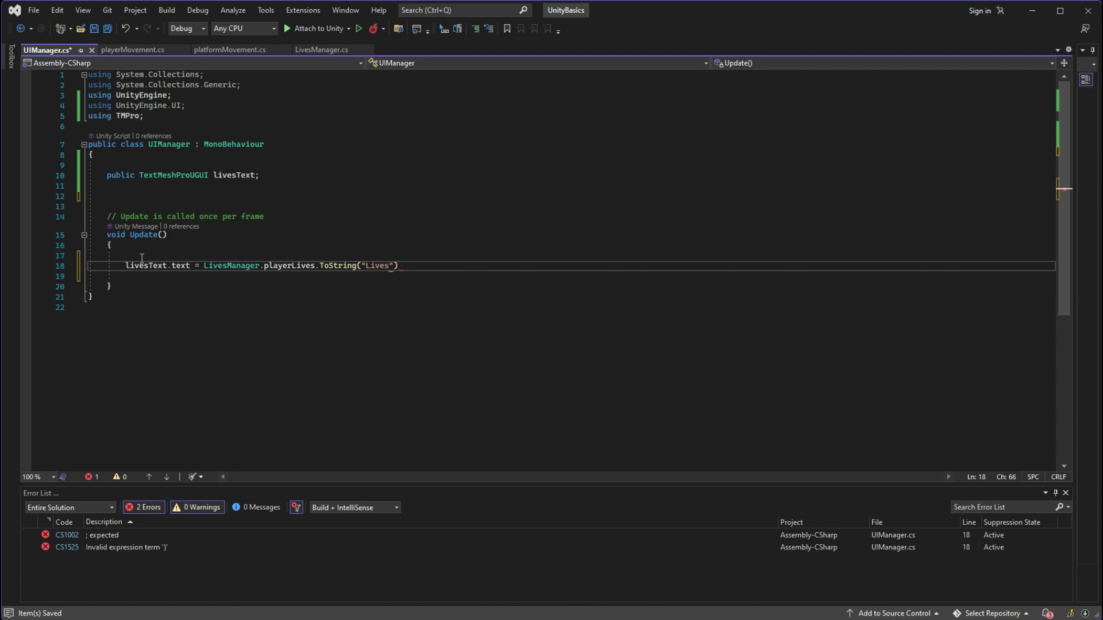
type(":")
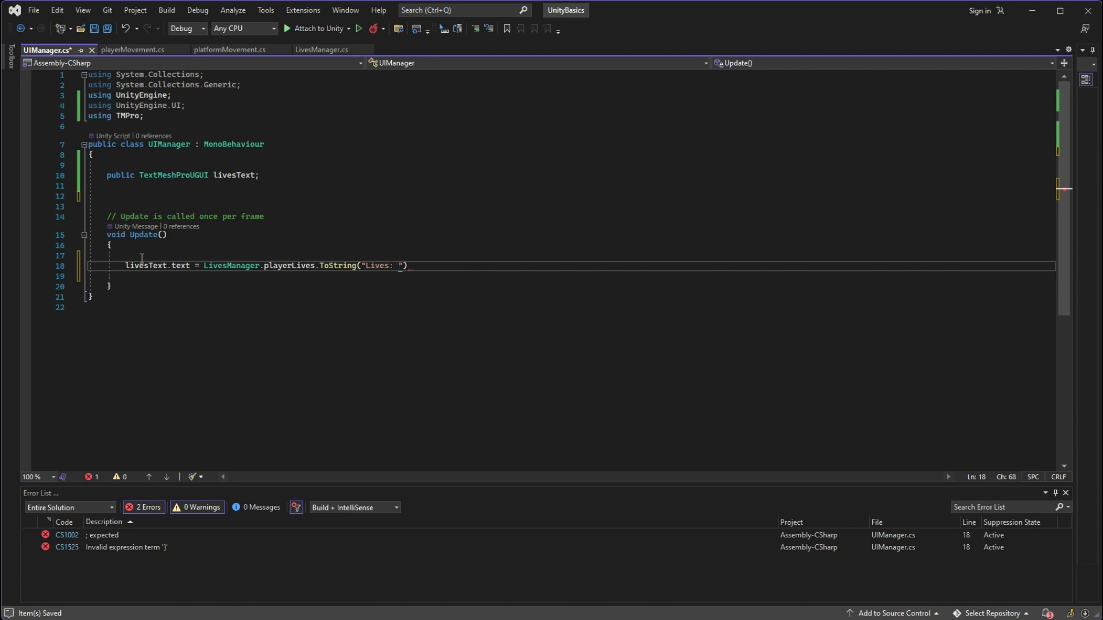
type("+ player")
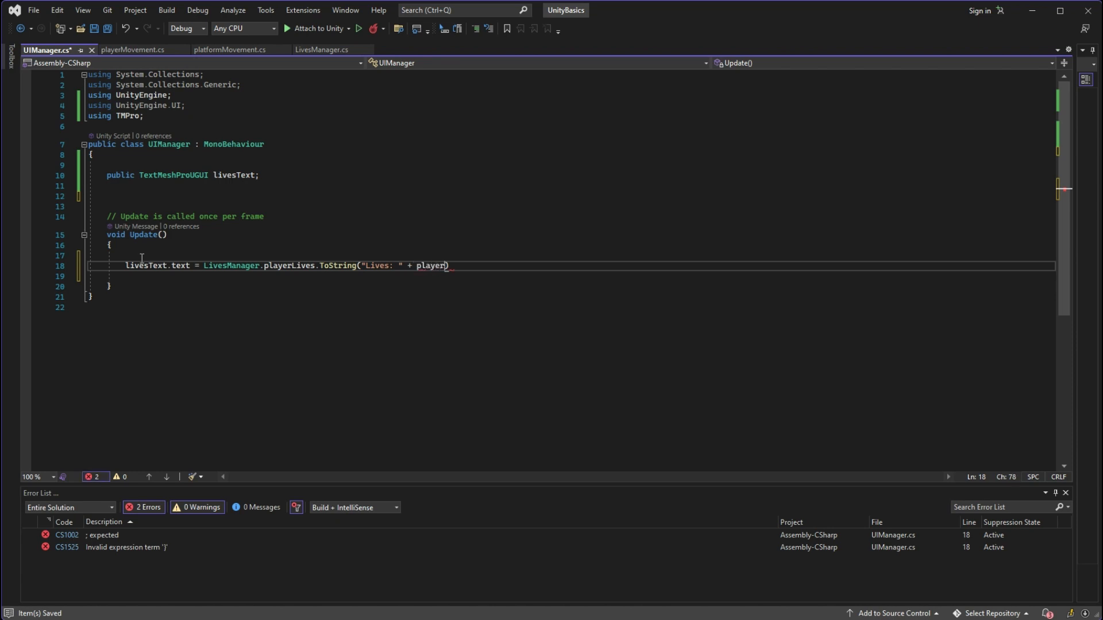
type("LivesManager.")
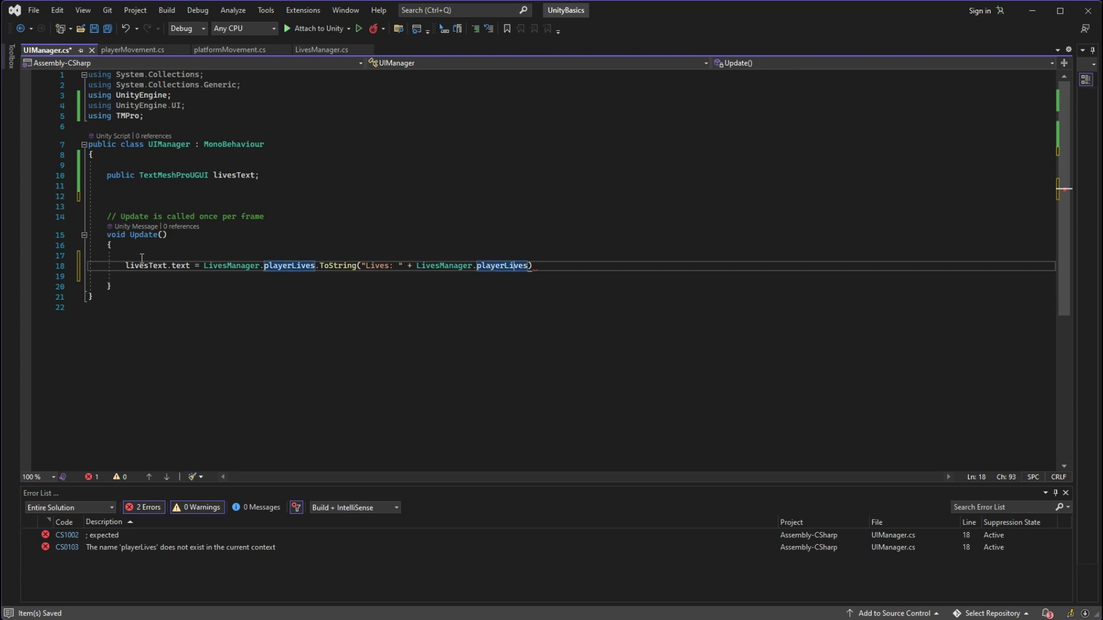
type(";")
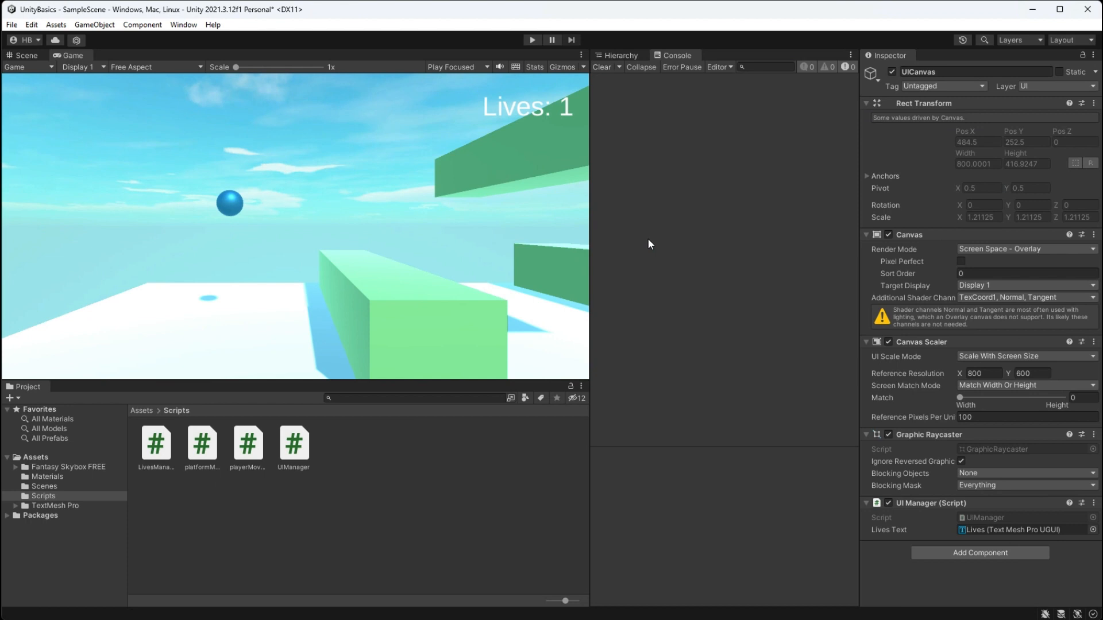
mouse_move(481, 112)
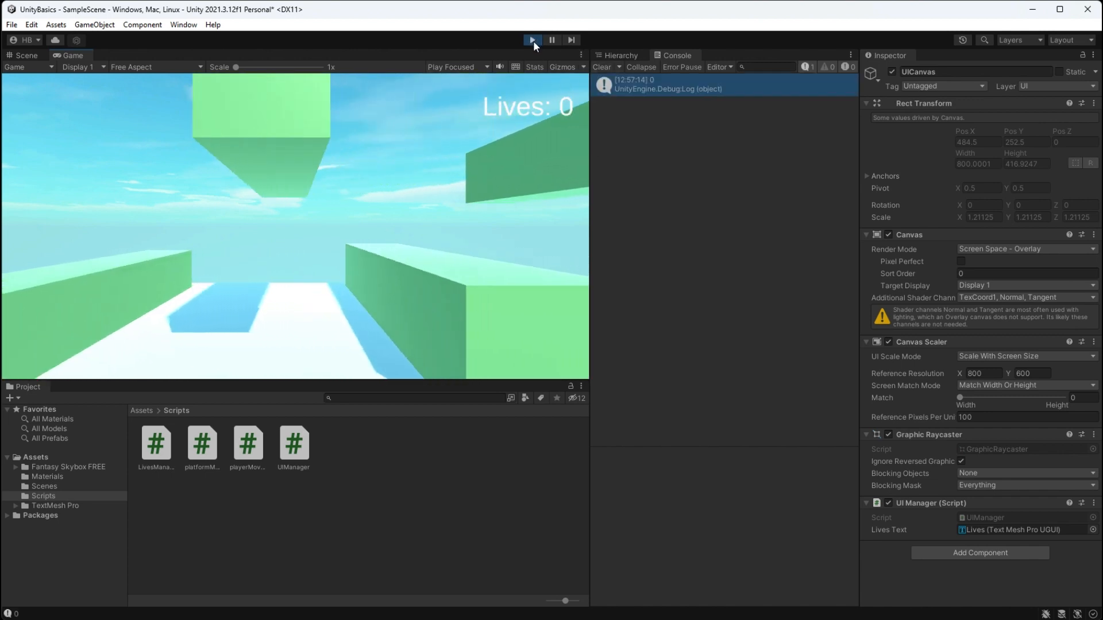
Stop play mode and start the game again to watch the Lives counter.
left_click(531, 40)
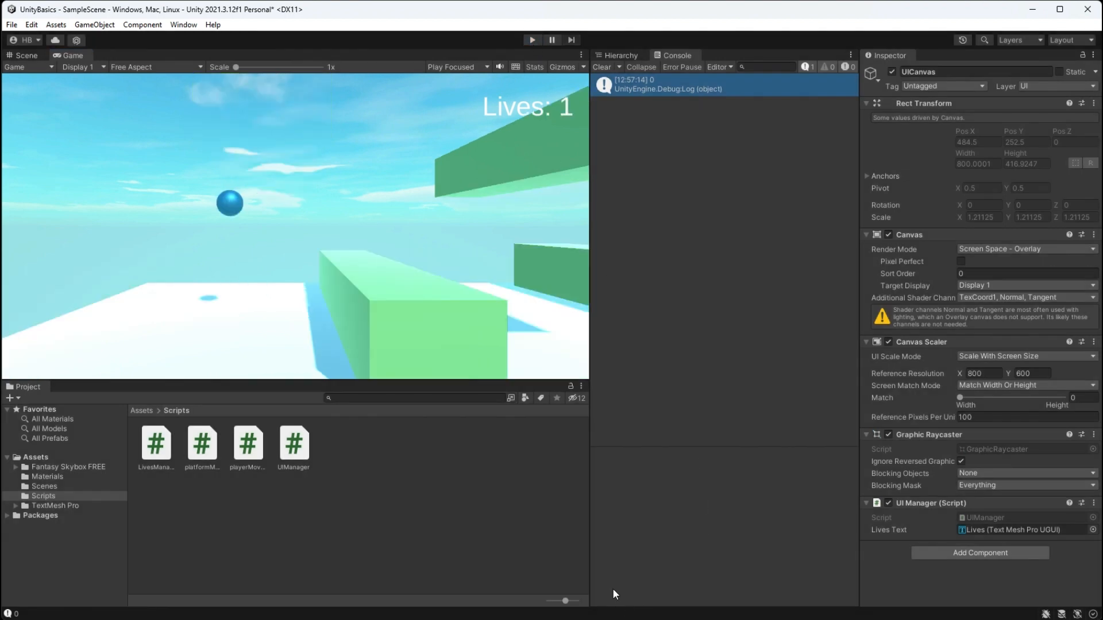
left_click(532, 40)
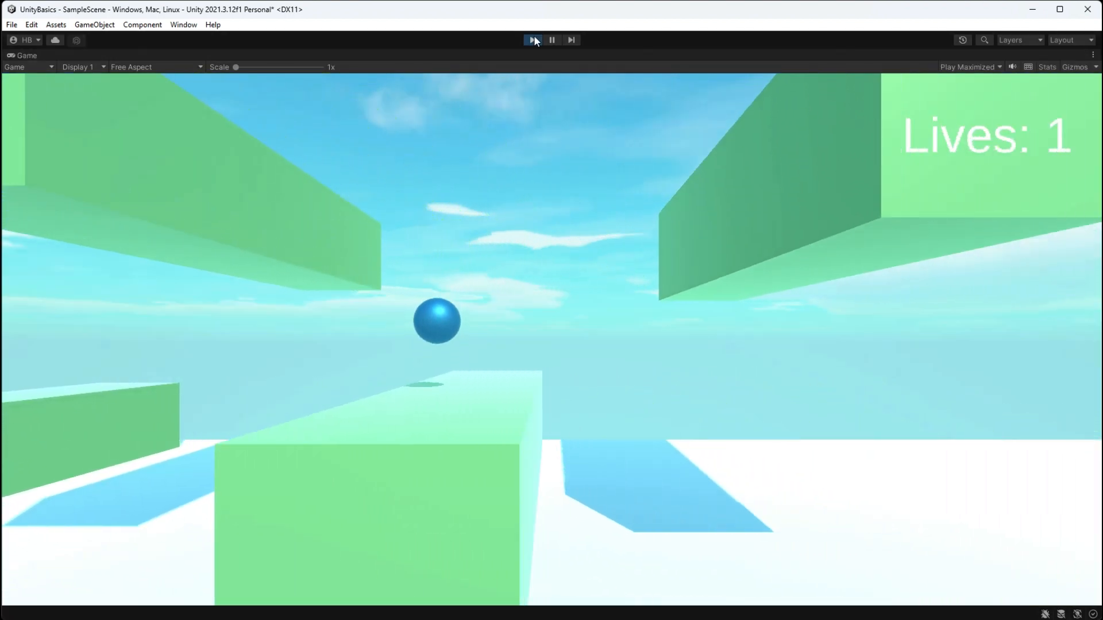